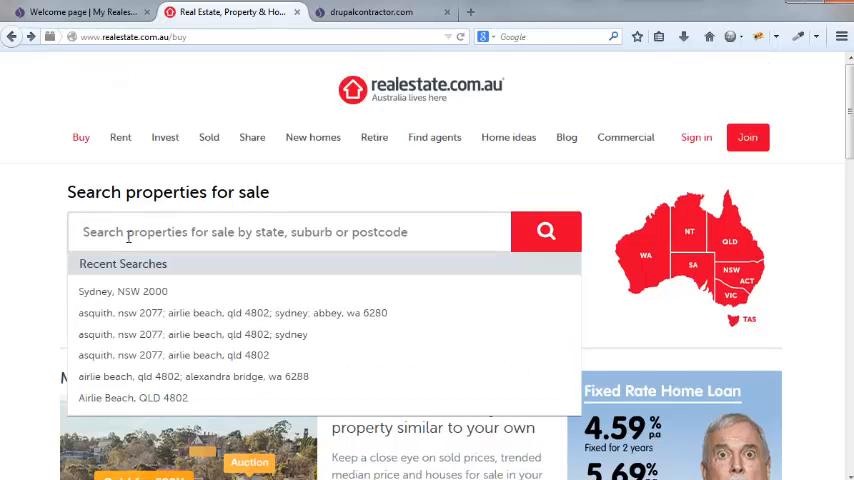
# - Search realestate.com.au for properties to buy in Sydney, NSW 2000
pyautogui.write('s')
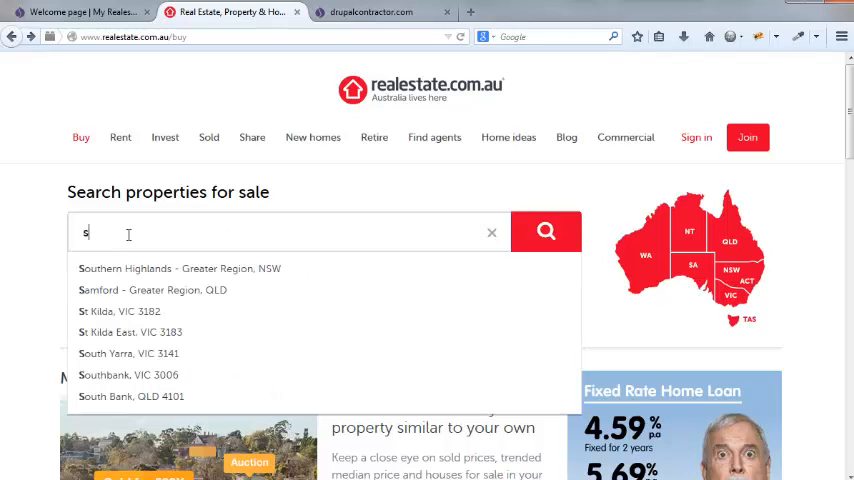
pyautogui.write('ydn')
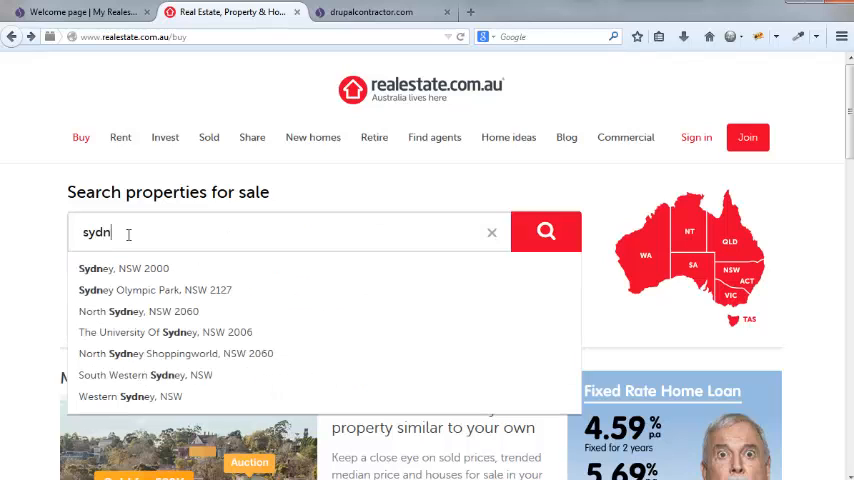
pyautogui.click(124, 268)
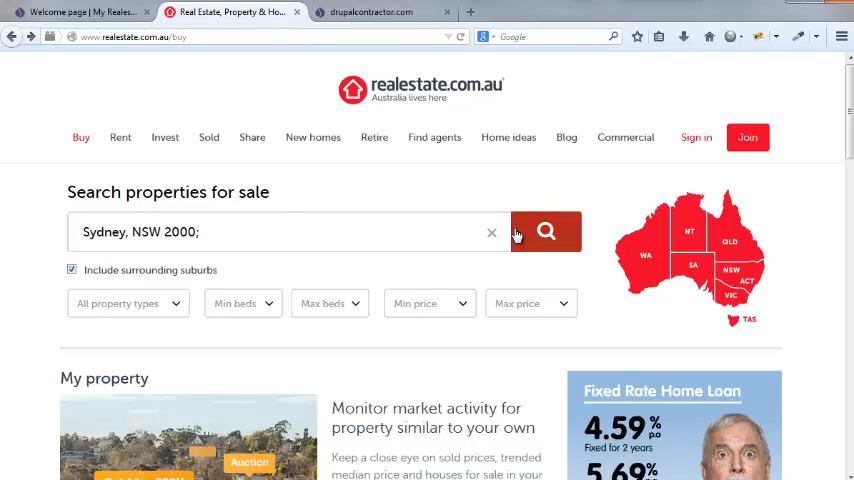
pyautogui.click(544, 232)
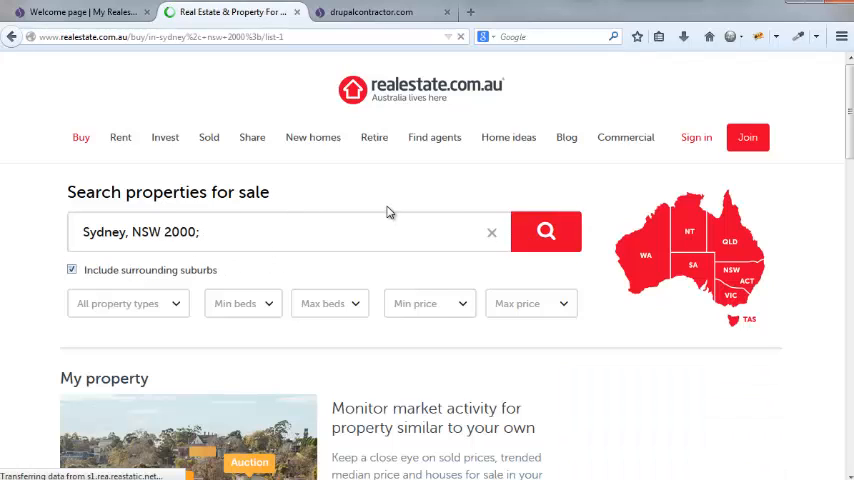
# - Browse the 497 Sydney, NSW 2000 results down to the Macquarie Street apartment listings
pyautogui.click(546, 232)
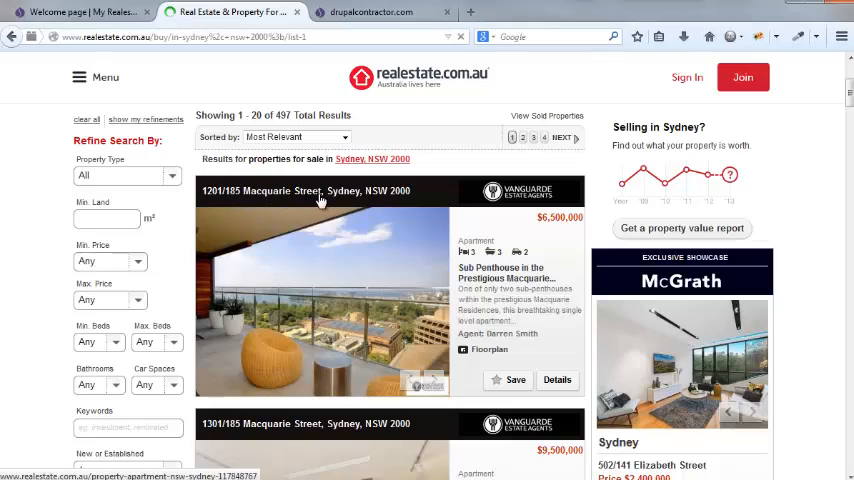
pyautogui.scroll(-3)
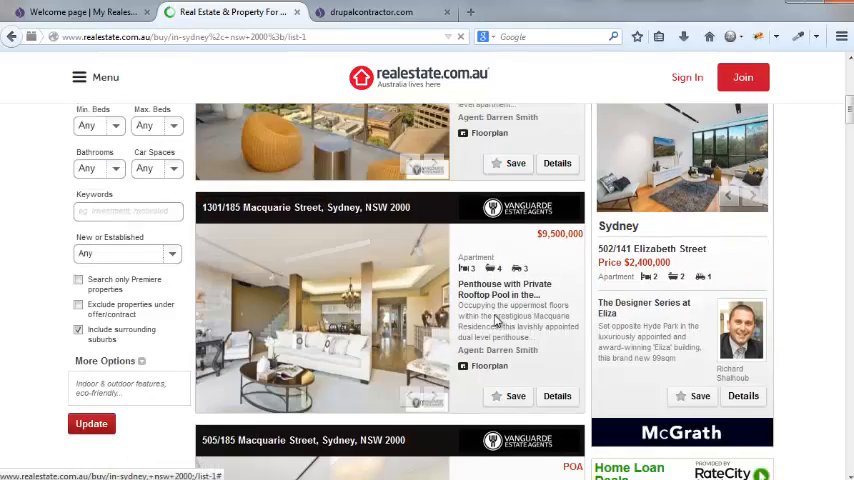
pyautogui.scroll(-3)
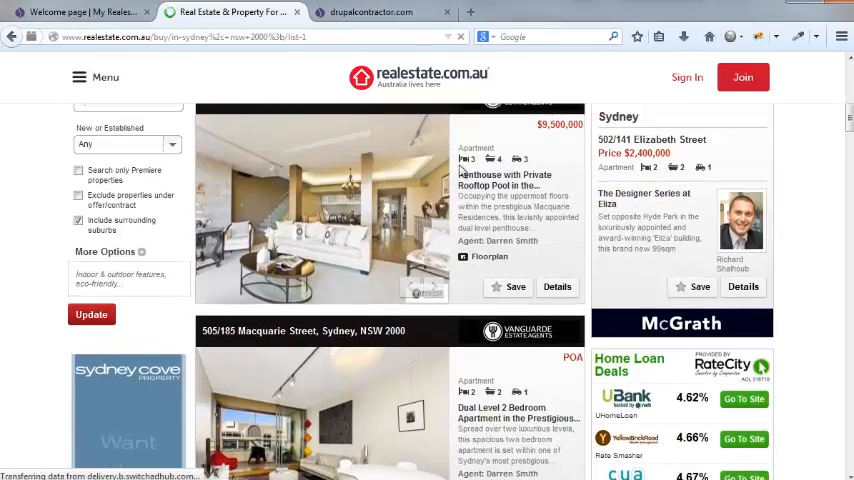
pyautogui.scroll(-3)
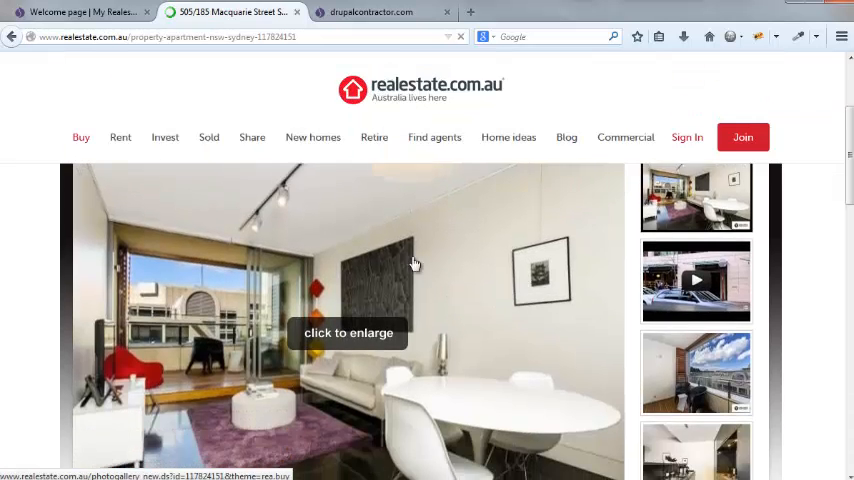
# - Review the 505/185 Macquarie Street listing's photos, agents, features and Sydney suburb market data
pyautogui.scroll(-3)
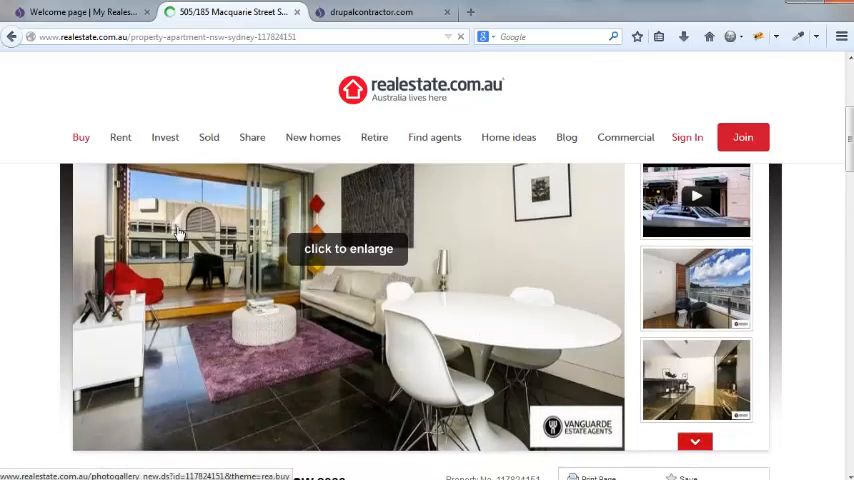
pyautogui.scroll(-3)
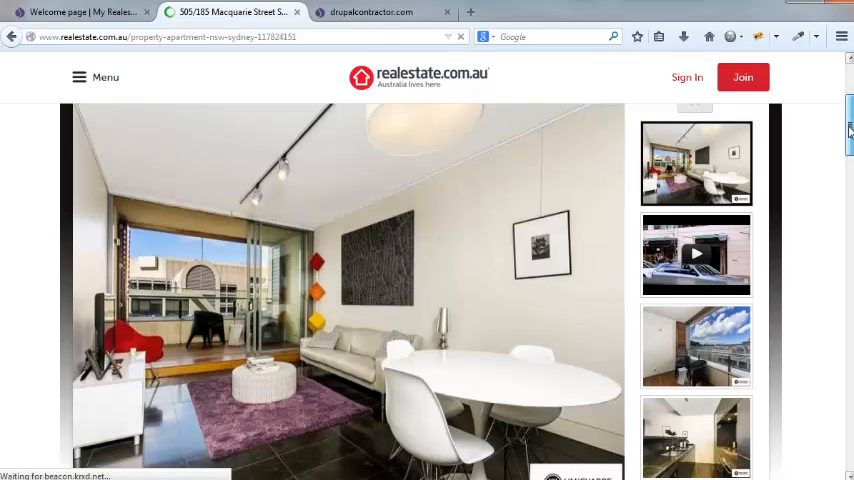
pyautogui.scroll(-3)
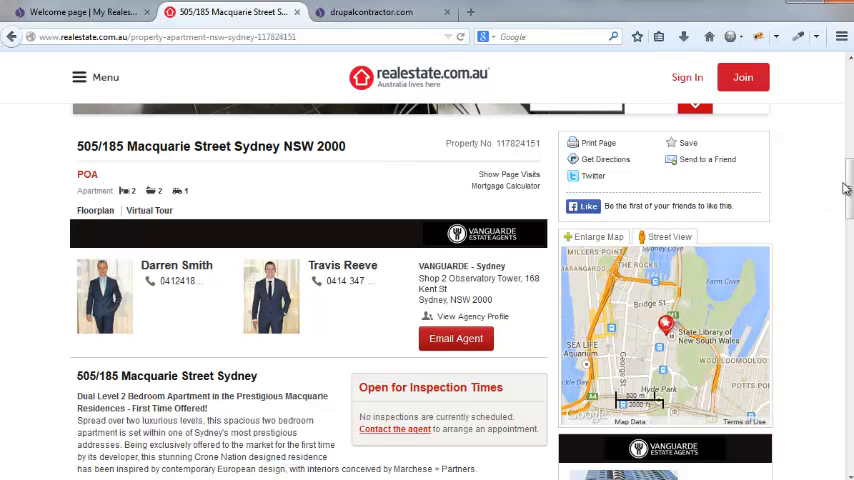
pyautogui.scroll(-3)
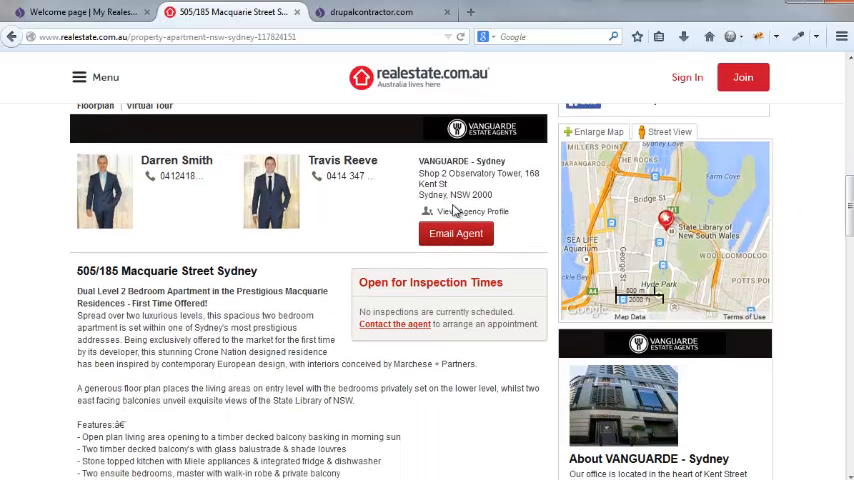
pyautogui.scroll(-3)
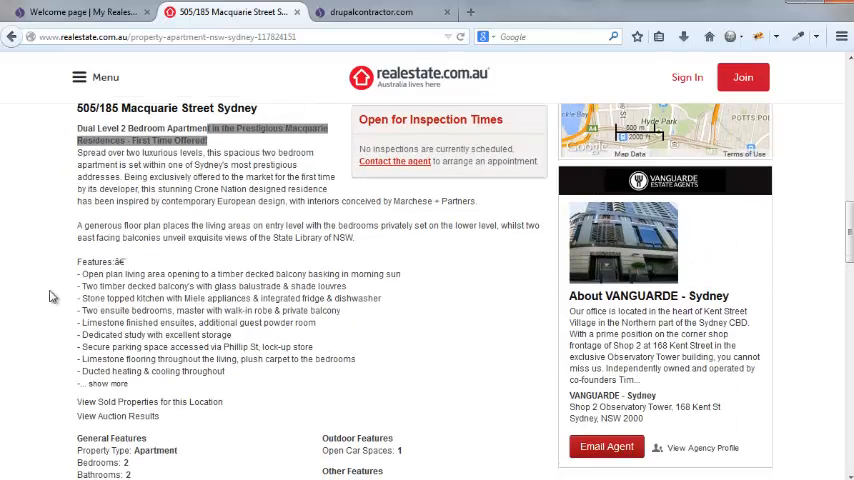
pyautogui.scroll(-3)
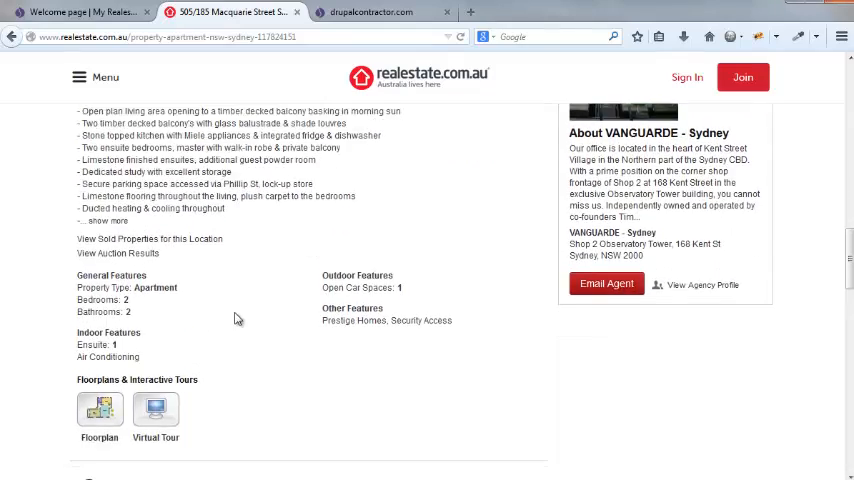
pyautogui.scroll(-3)
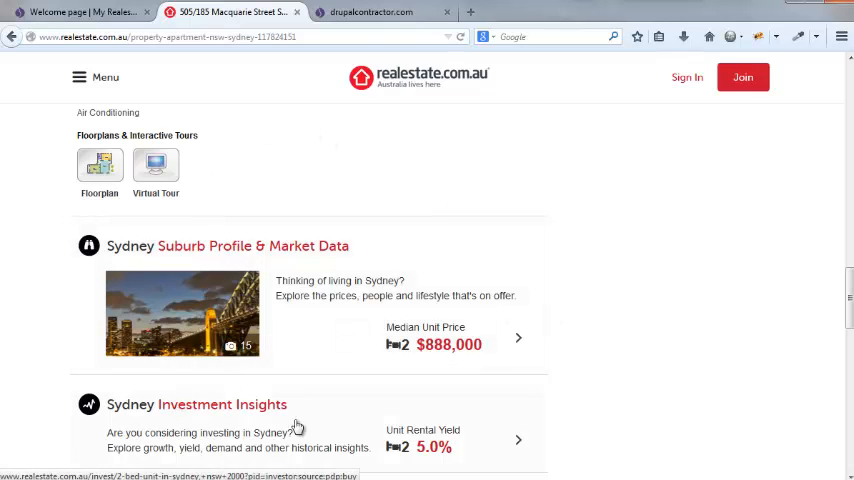
pyautogui.scroll(-3)
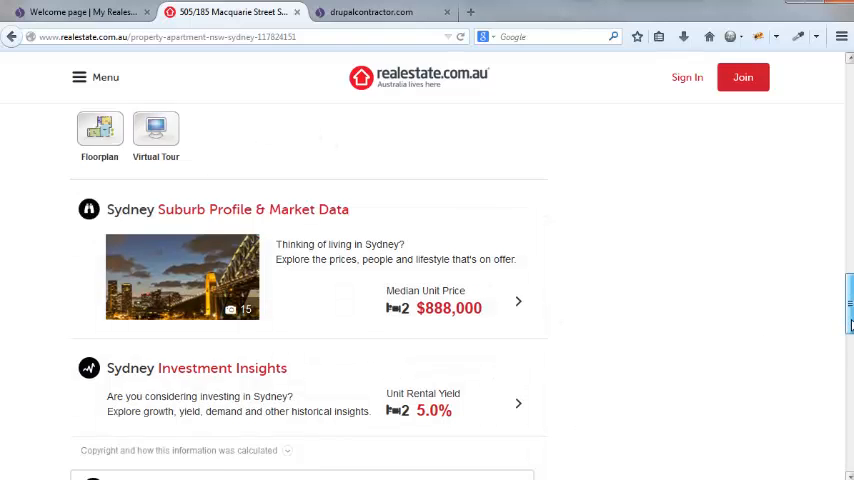
pyautogui.scroll(3)
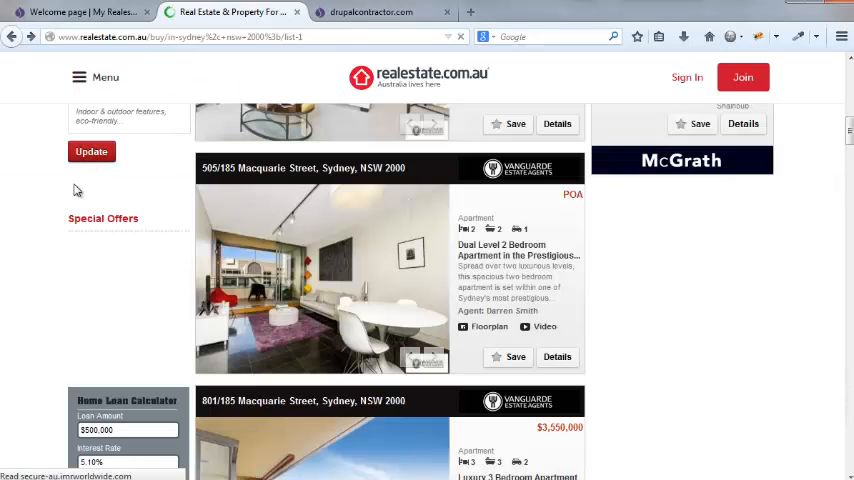
# - Return from the realestate.com.au search page to the local My Realestate welcome page
pyautogui.scroll(3)
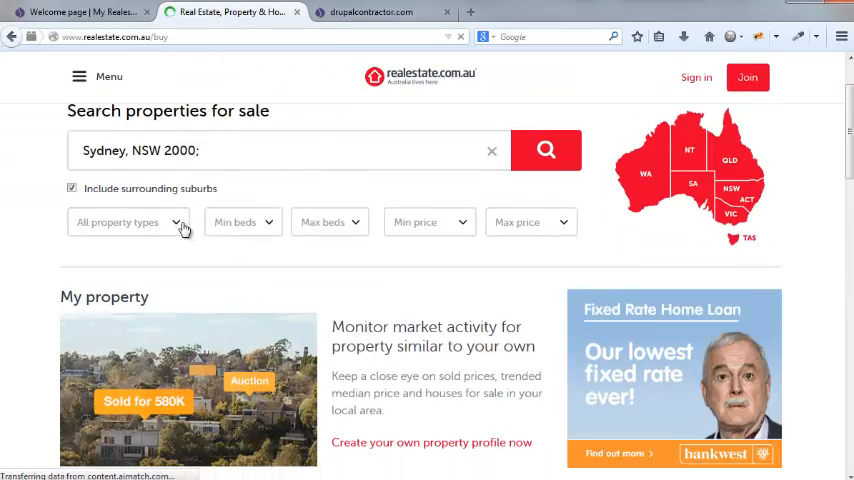
pyautogui.click(242, 222)
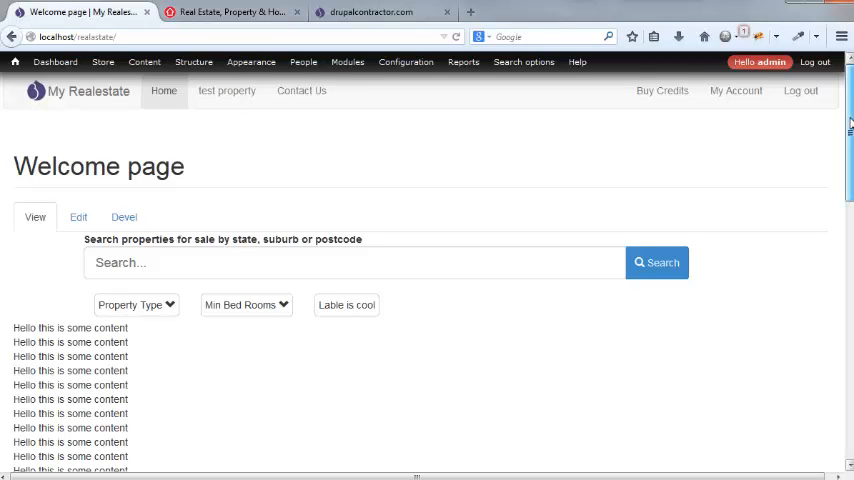
# - Search My Realestate for Sydney,2000,NSW with all property types and at least 3 bedrooms
pyautogui.scroll(-3)
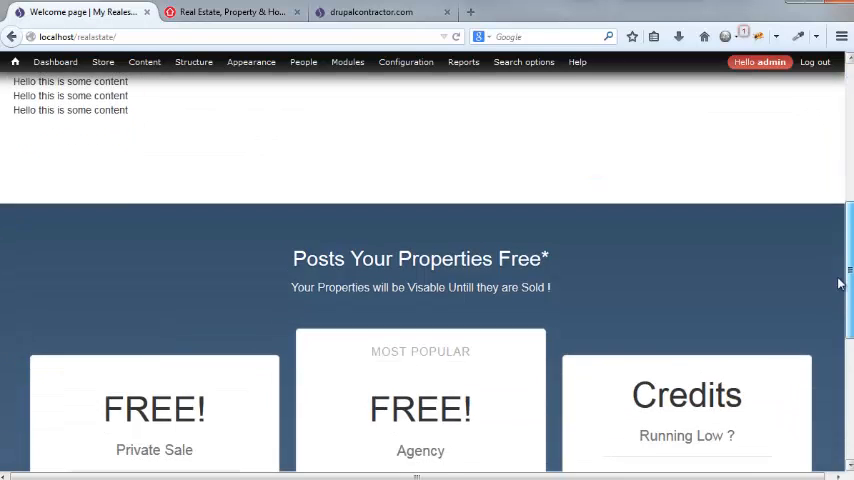
pyautogui.scroll(3)
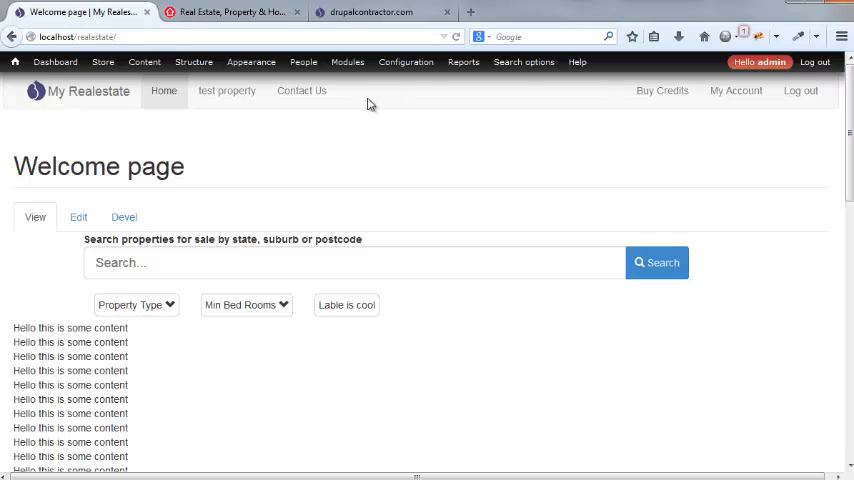
pyautogui.click(350, 262)
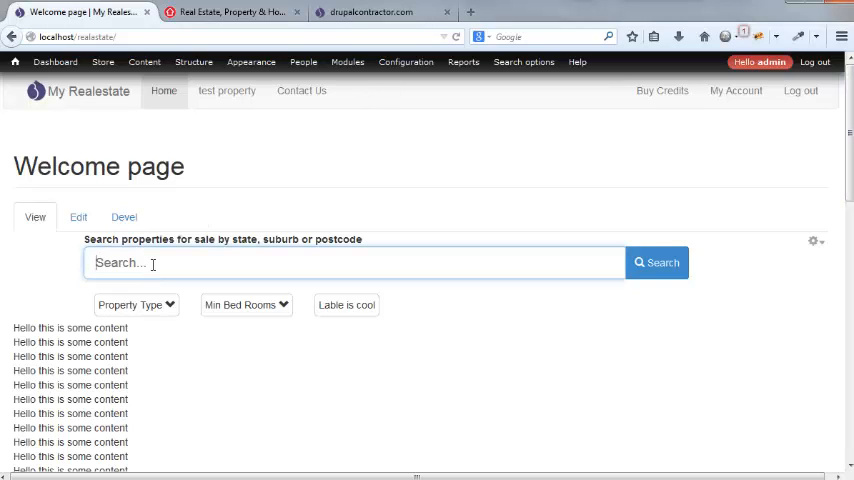
pyautogui.write('sy')
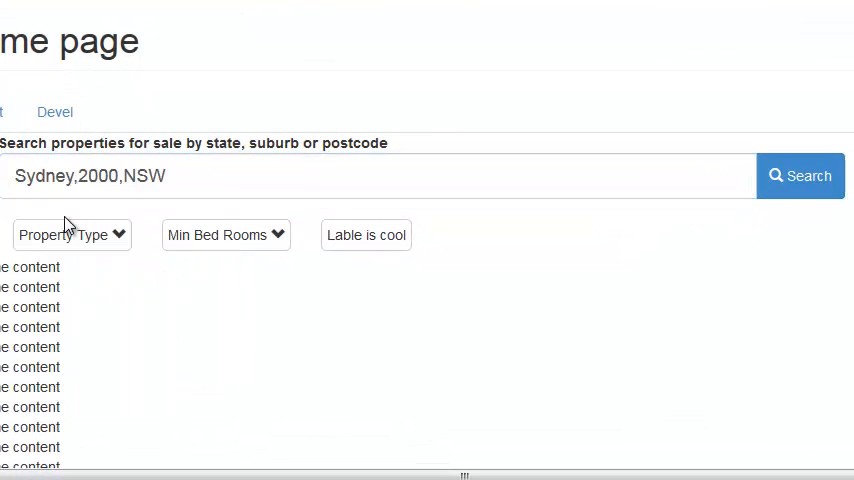
pyautogui.click(72, 234)
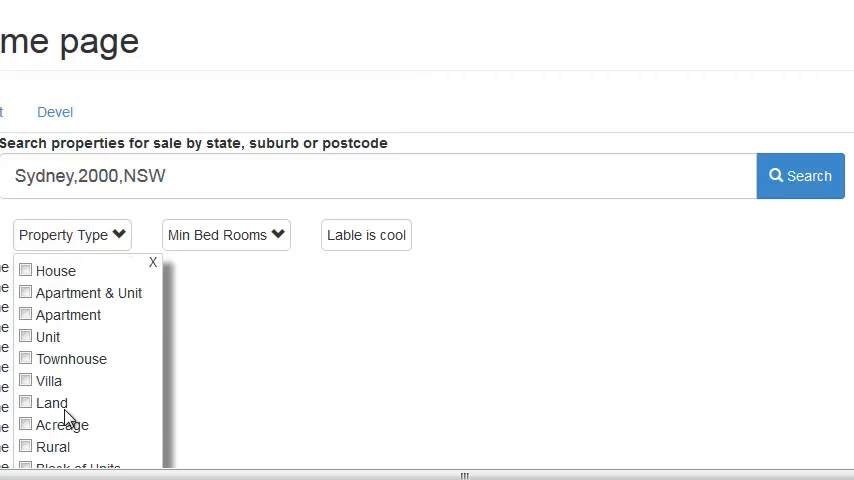
pyautogui.click(224, 236)
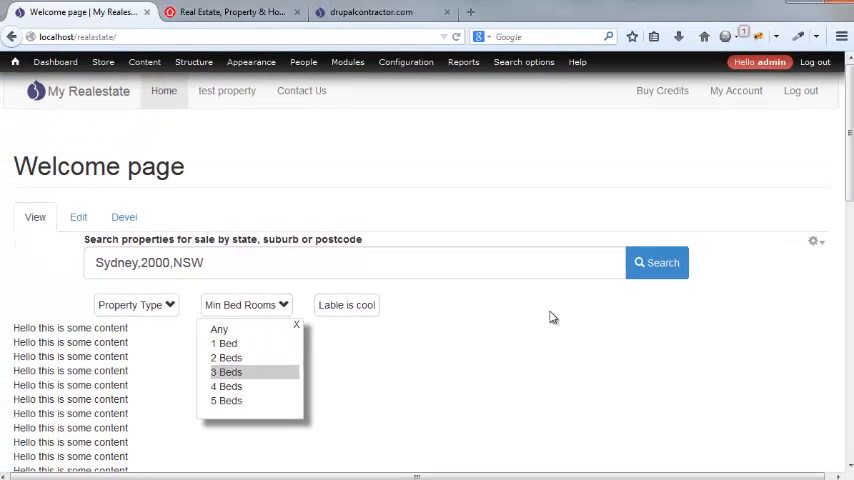
pyautogui.click(656, 262)
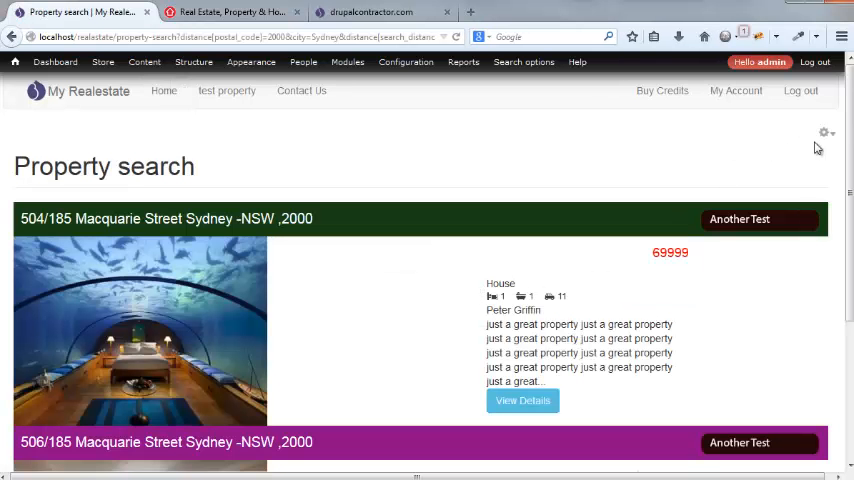
# - Browse the Property search results listing 504/185 and 506/185 Macquarie Street with prices and agents
pyautogui.scroll(-3)
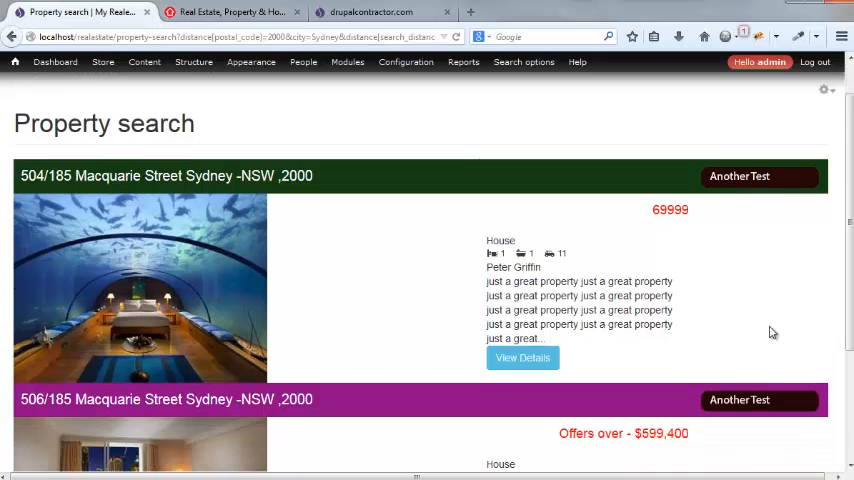
pyautogui.scroll(-3)
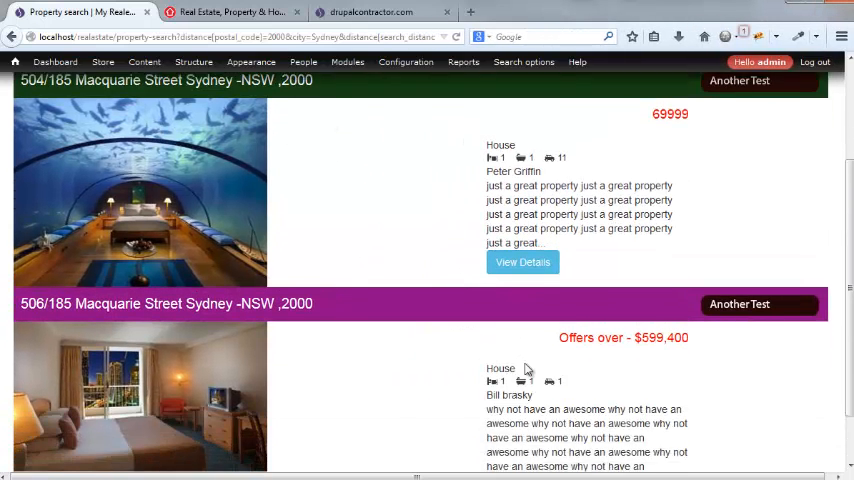
pyautogui.scroll(-3)
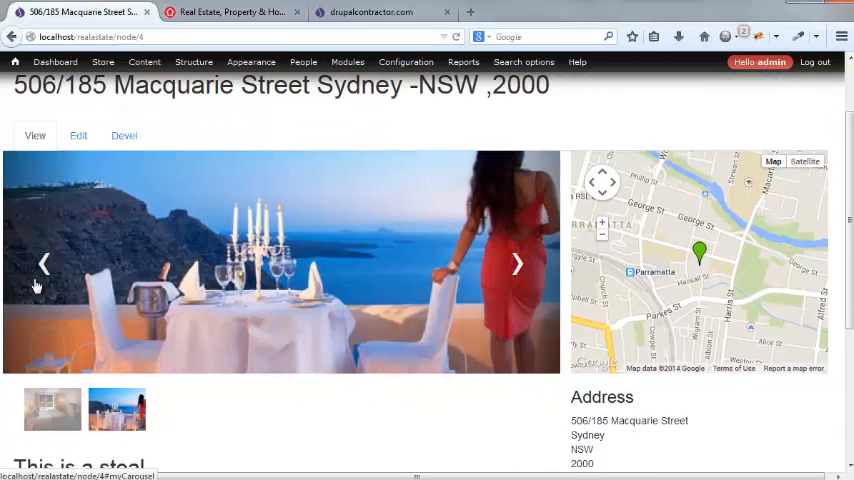
pyautogui.scroll(-3)
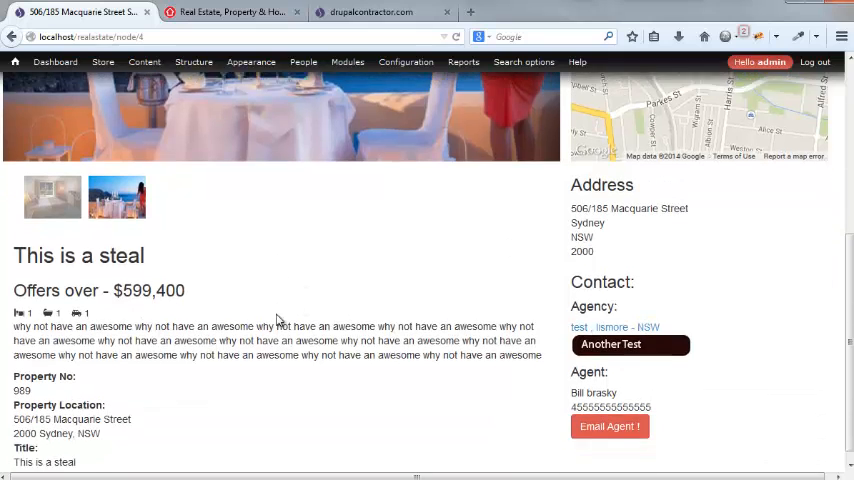
pyautogui.scroll(-3)
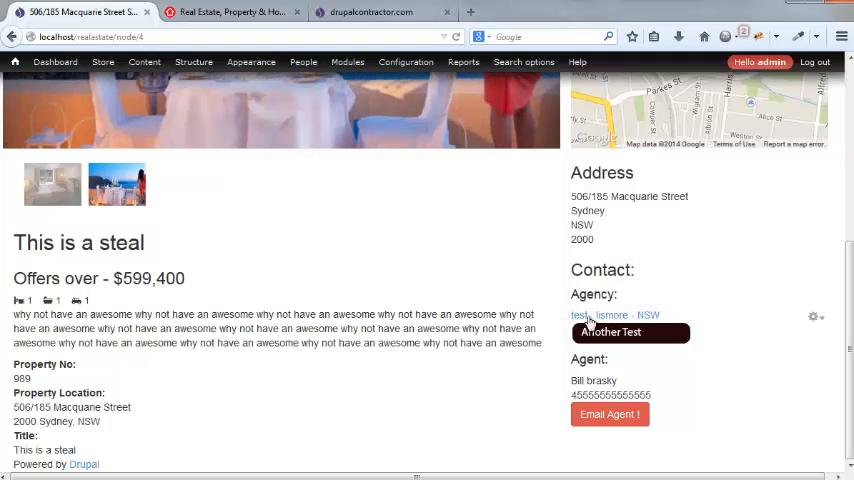
pyautogui.click(616, 316)
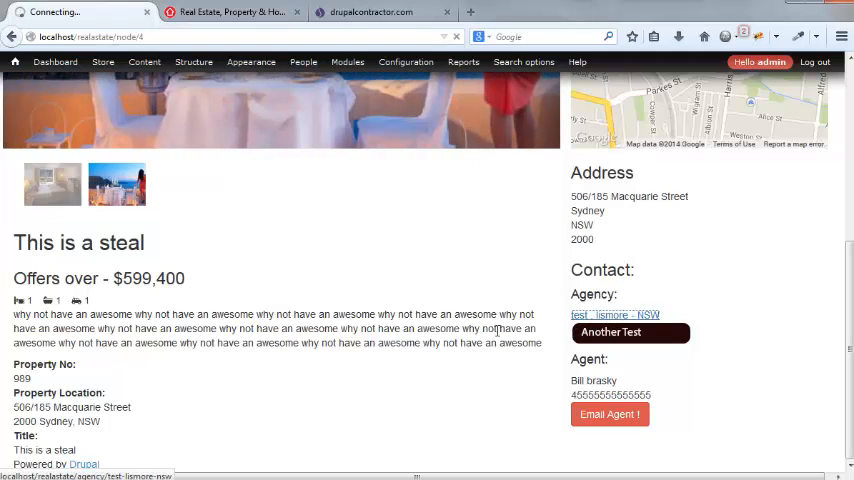
pyautogui.click(616, 314)
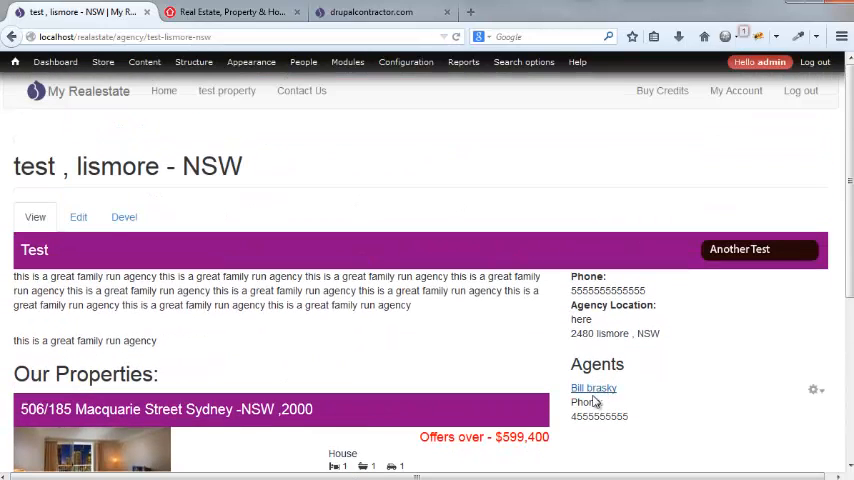
# - Open the 506/185 Macquarie Street listing from the agency's Our Properties and review it
pyautogui.click(592, 388)
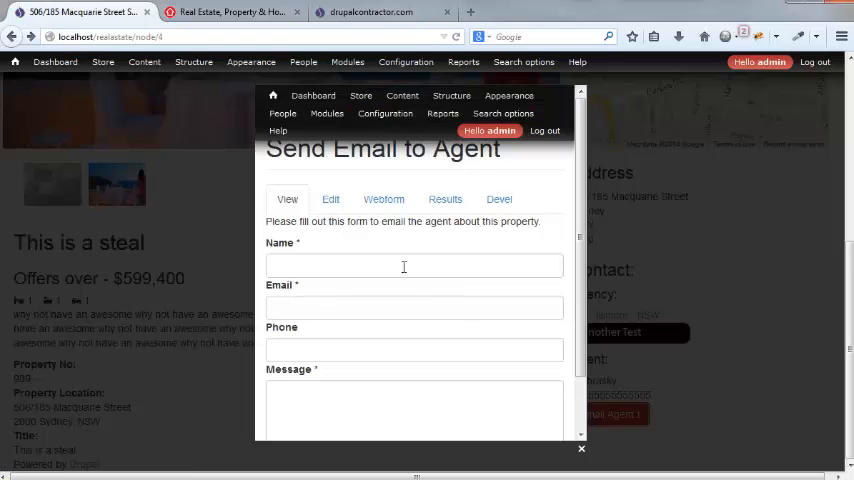
pyautogui.scroll(-3)
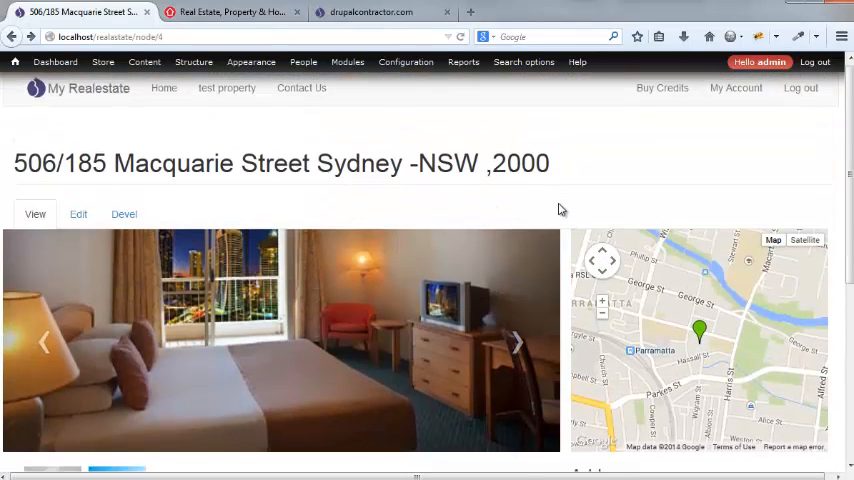
pyautogui.scroll(-3)
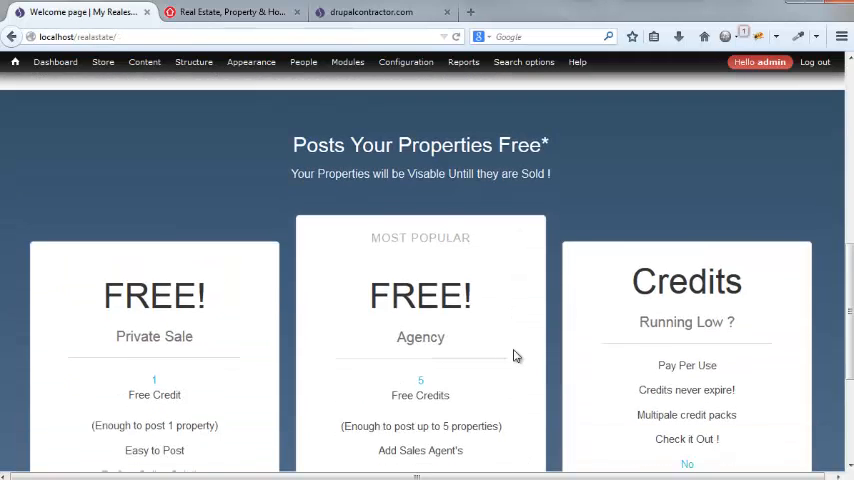
# - Review the welcome page plans: free private sale, Agency with 5 free credits, and pay-per-use Credits
pyautogui.scroll(-3)
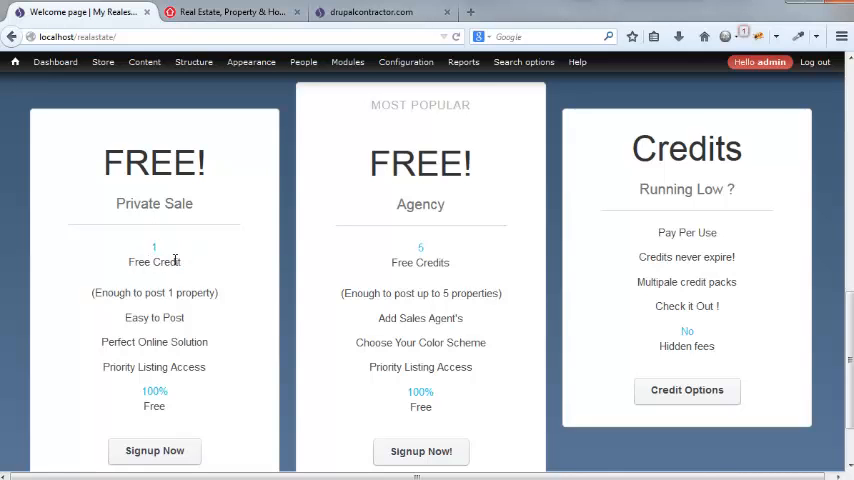
pyautogui.scroll(-3)
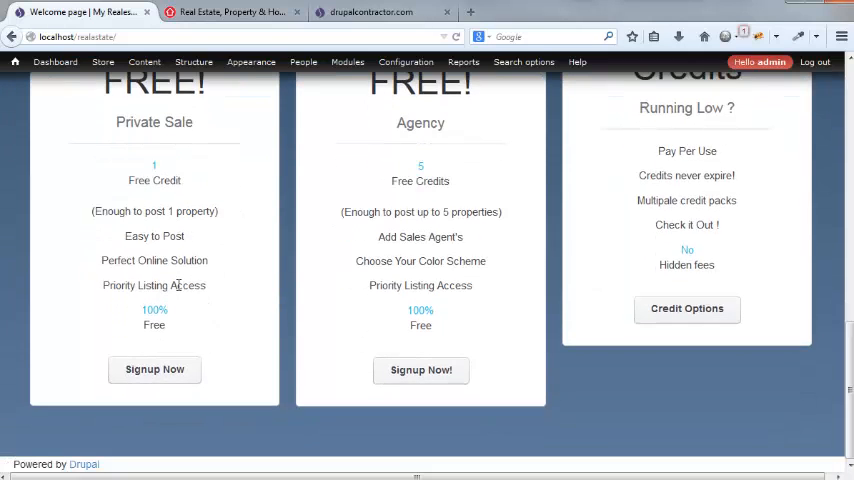
pyautogui.scroll(3)
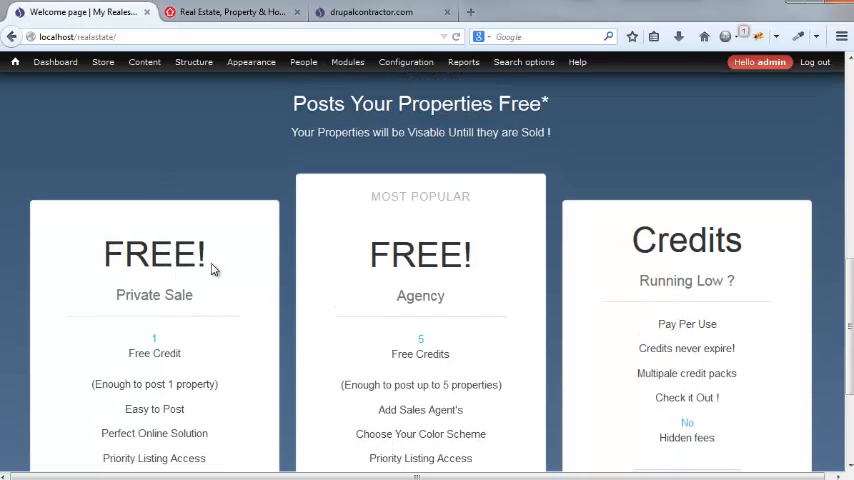
pyautogui.scroll(-3)
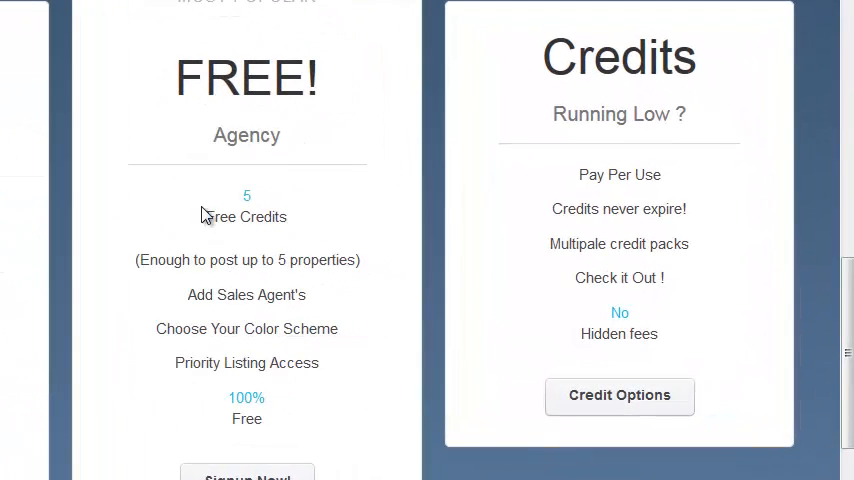
pyautogui.scroll(-3)
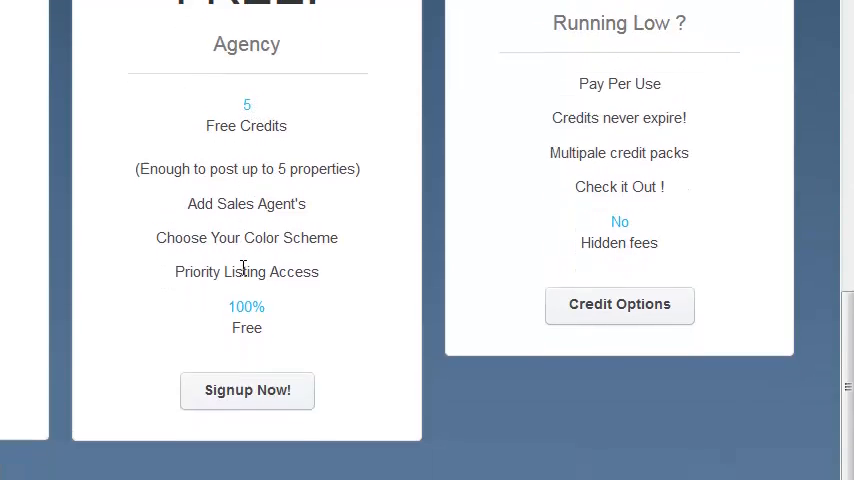
pyautogui.scroll(-3)
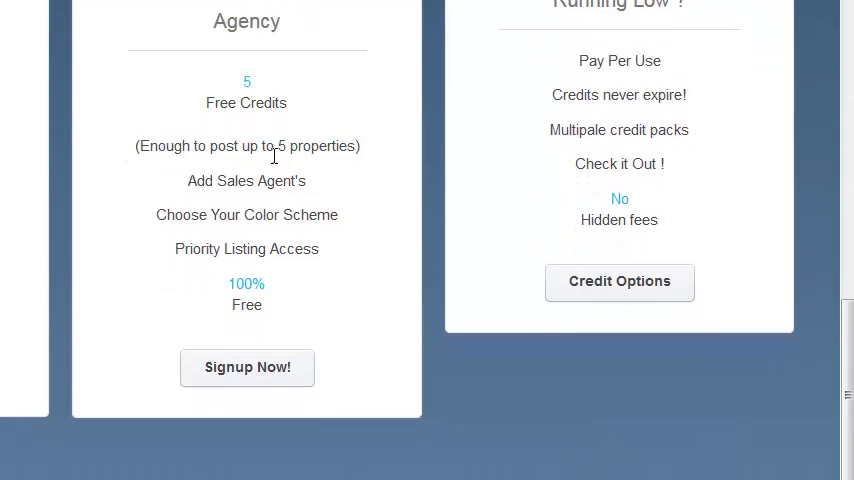
pyautogui.moveTo(324, 188)
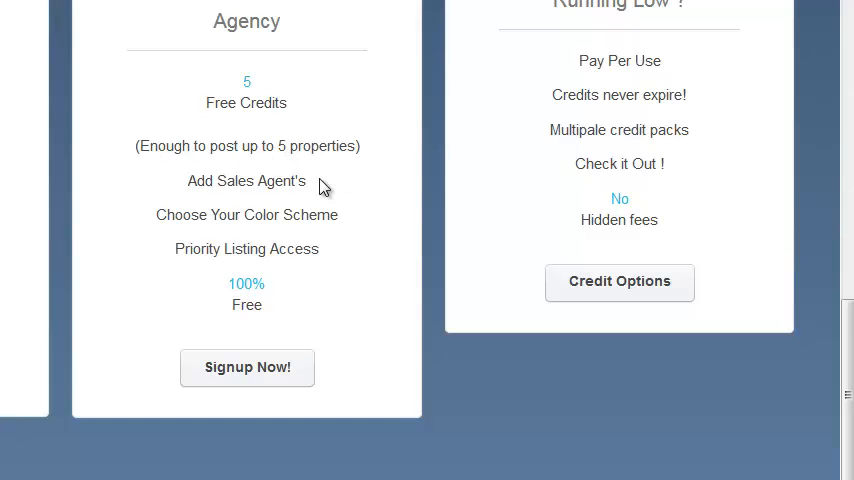
pyautogui.moveTo(368, 226)
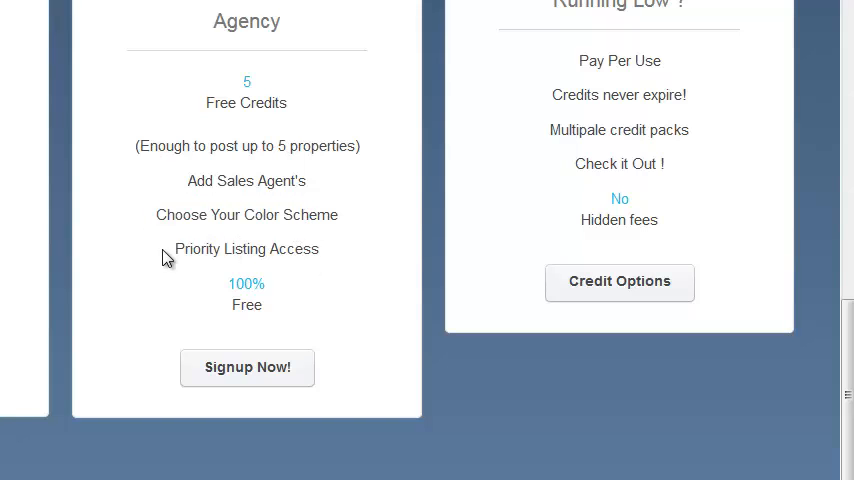
pyautogui.moveTo(196, 248)
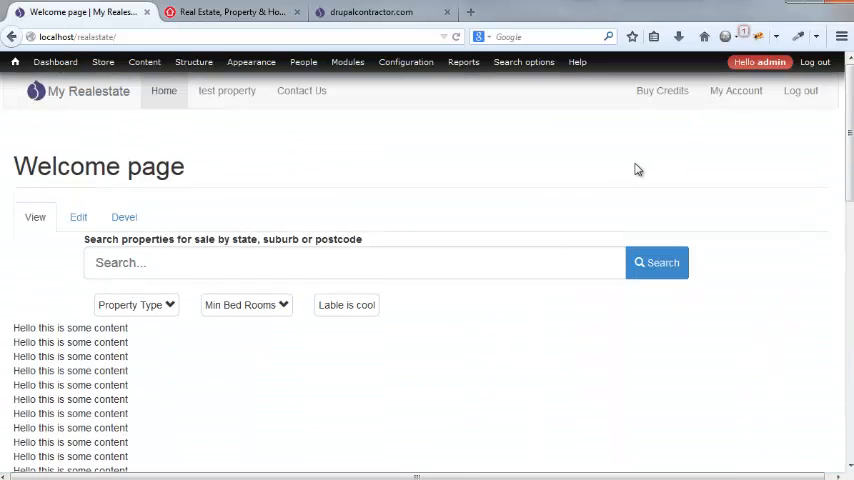
# - Open My Account and review its agency page link, two properties and one agent
pyautogui.click(736, 90)
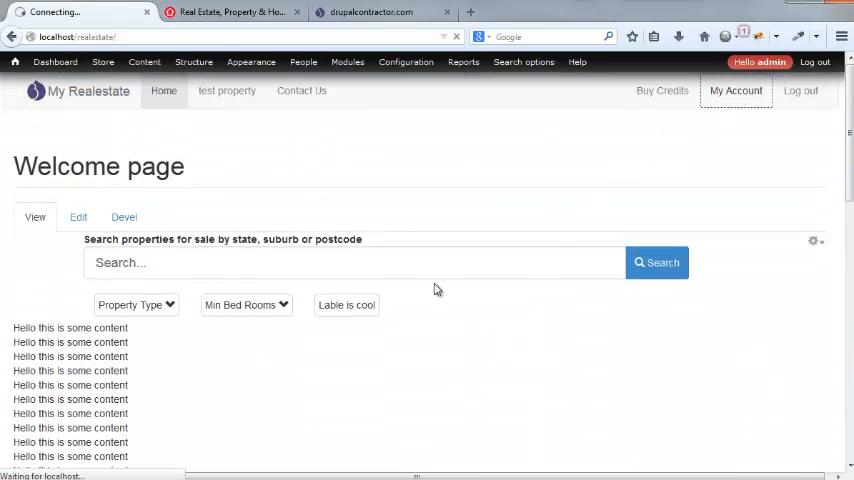
pyautogui.click(736, 92)
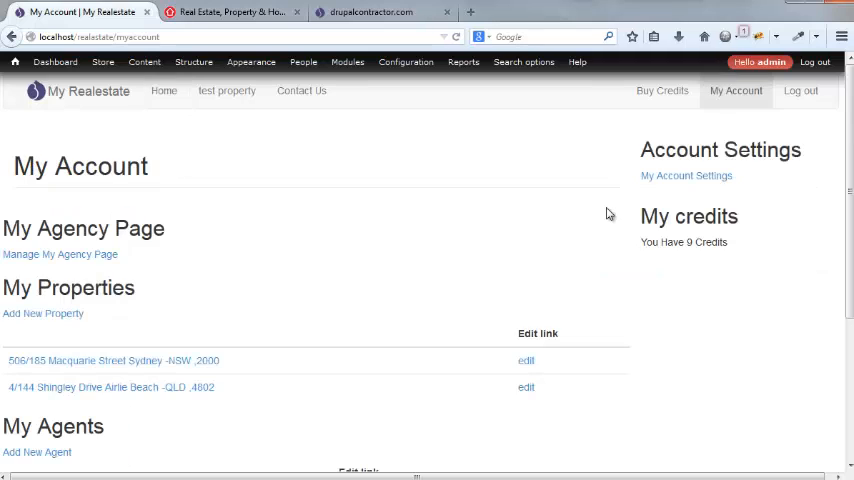
pyautogui.moveTo(144, 156)
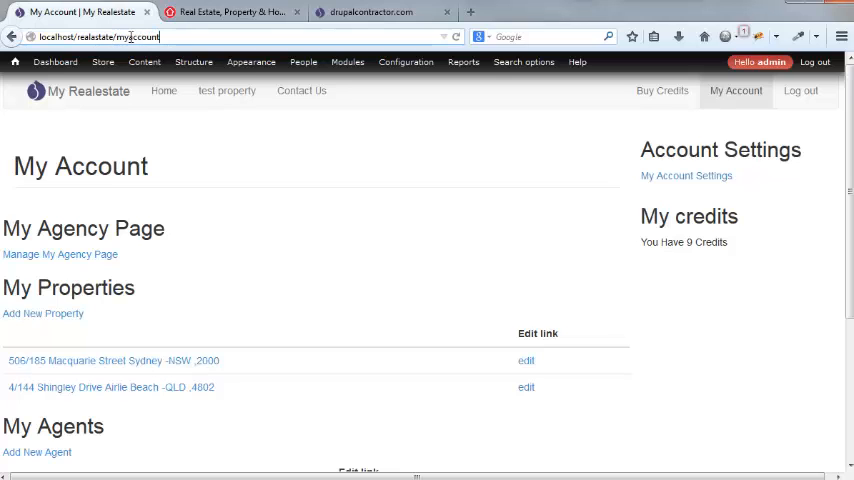
pyautogui.click(102, 62)
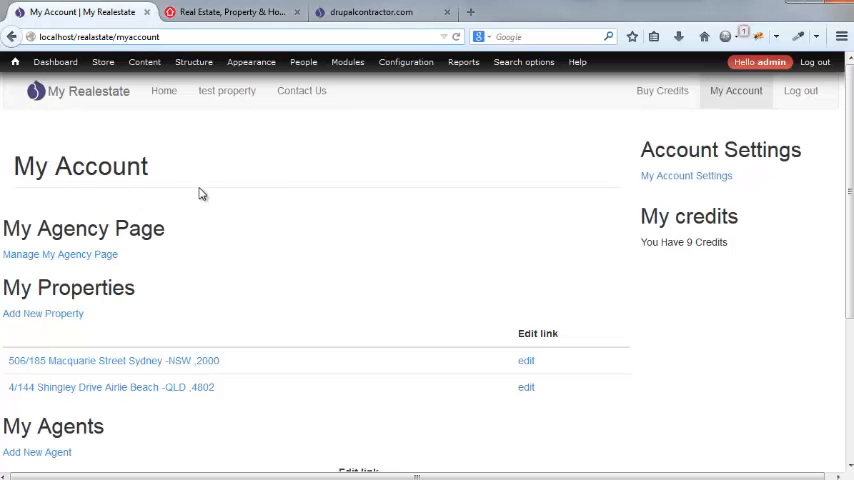
pyautogui.scroll(-3)
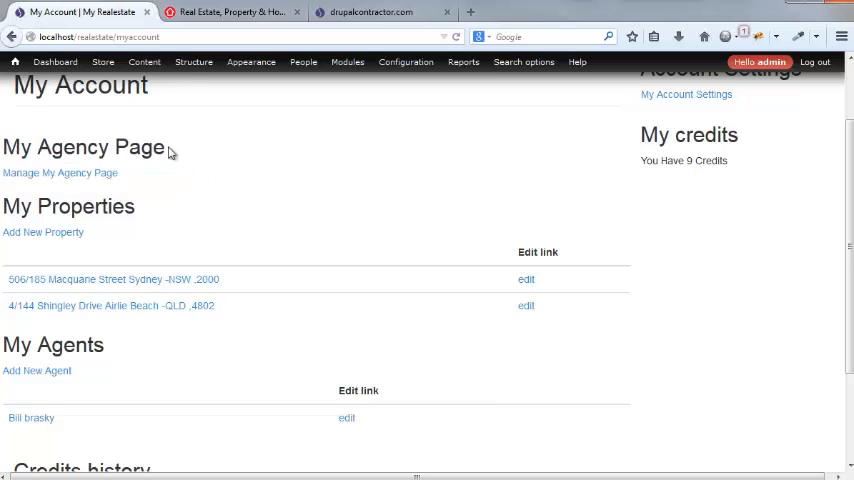
pyautogui.moveTo(224, 196)
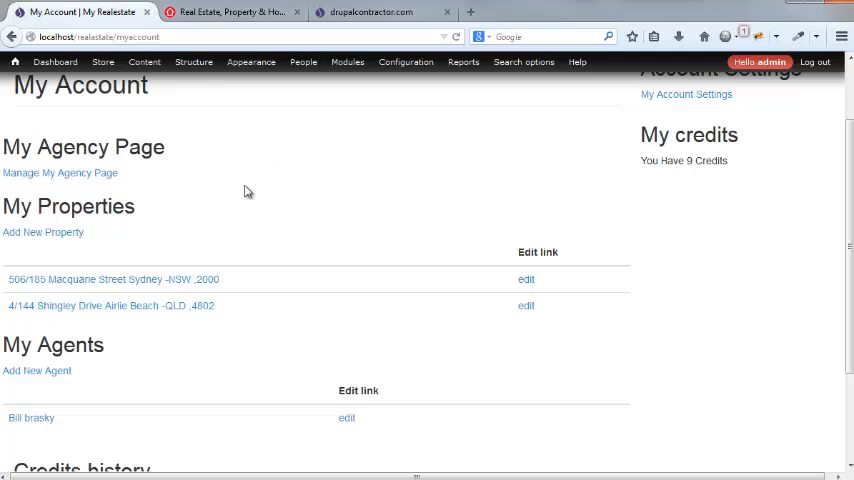
pyautogui.moveTo(670, 180)
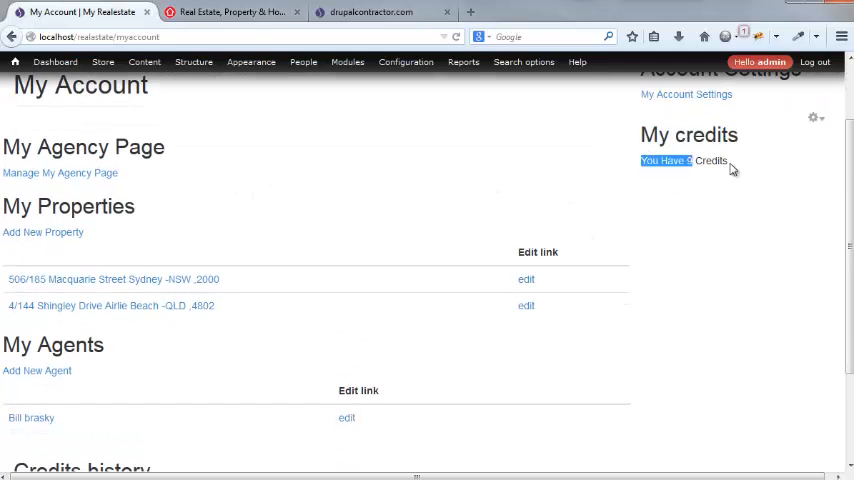
# - Check the content administration options and the account's 9 credits
pyautogui.scroll(3)
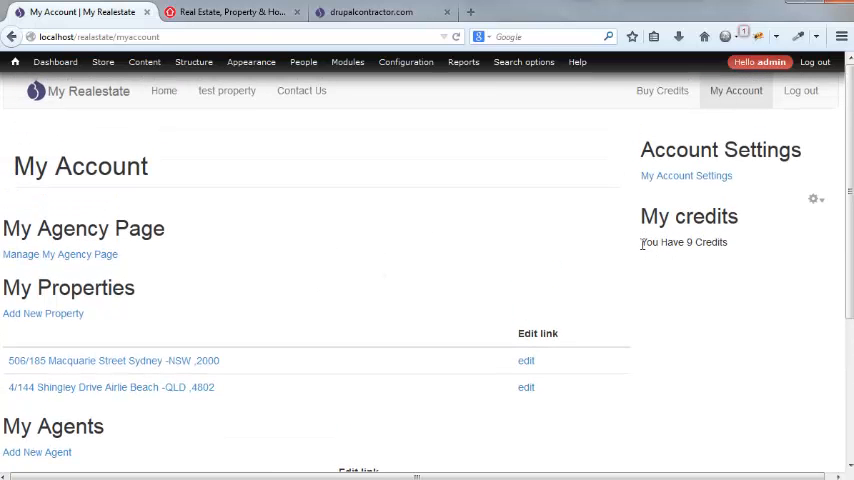
pyautogui.click(144, 62)
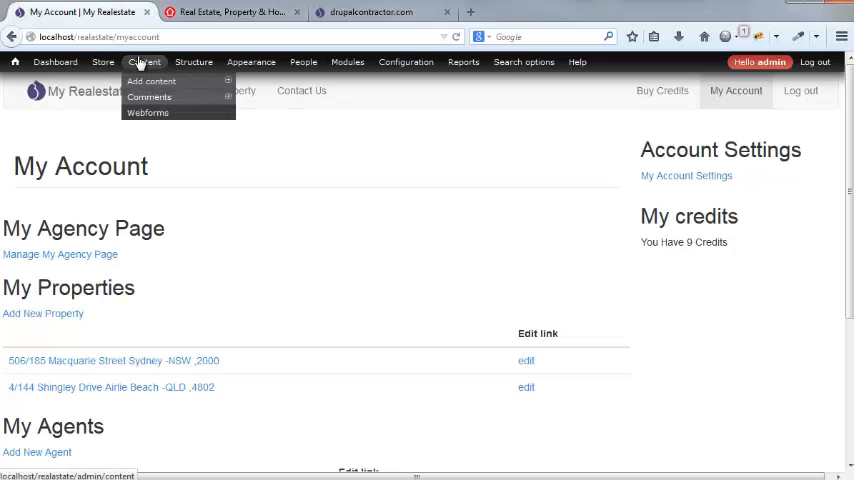
pyautogui.scroll(-3)
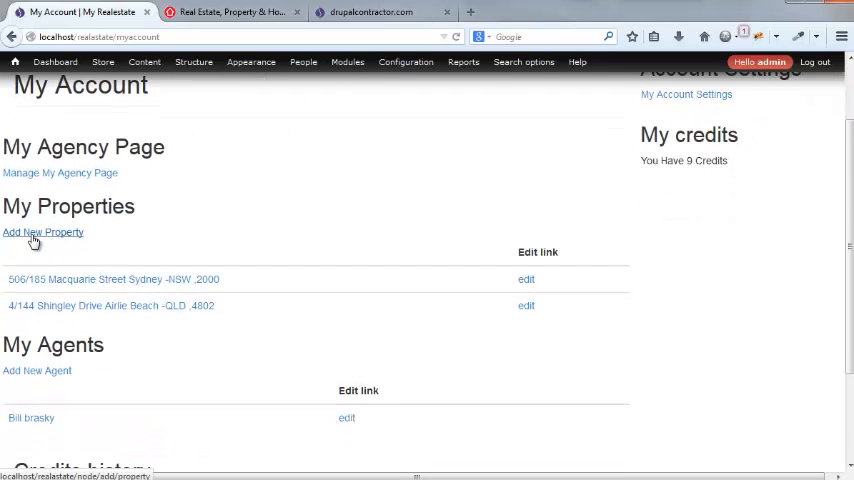
pyautogui.moveTo(52, 244)
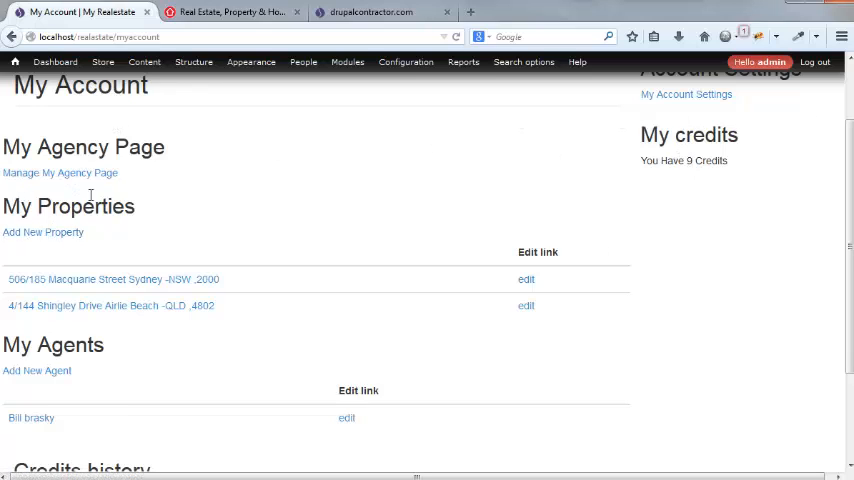
pyautogui.moveTo(248, 232)
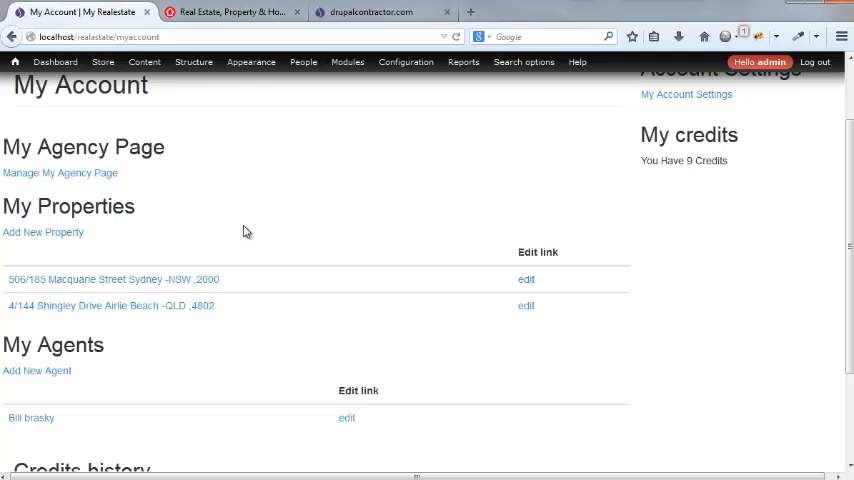
# - Scroll down My Account to the Credits history showing 10 credits bought and one deducted
pyautogui.scroll(-3)
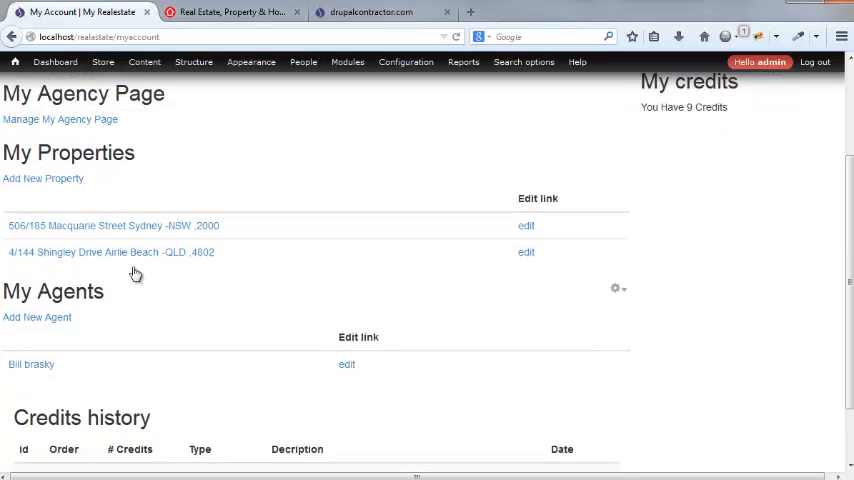
pyautogui.scroll(-3)
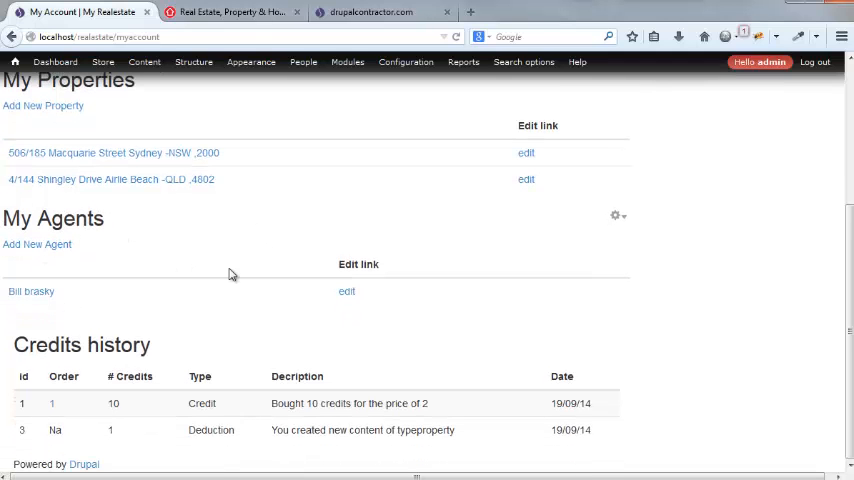
pyautogui.scroll(-3)
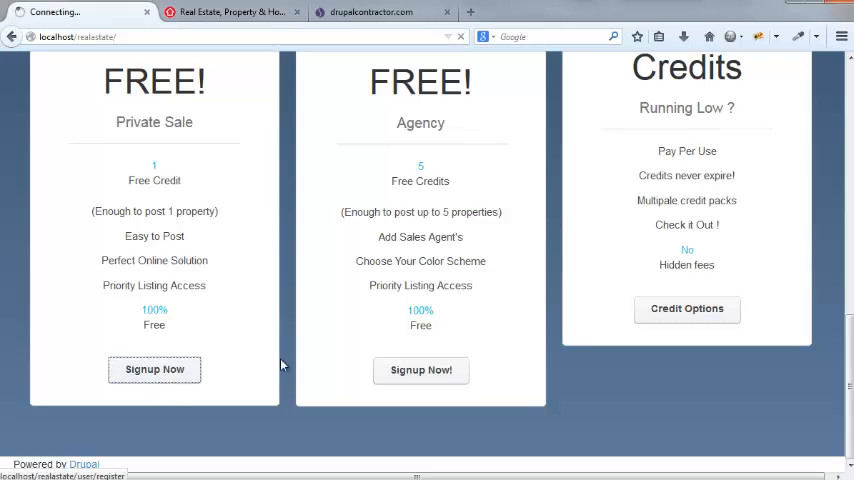
# - Scroll the Create Property form past the map and coordinates and save the 402/303 Castlereagh Street listing
pyautogui.click(154, 368)
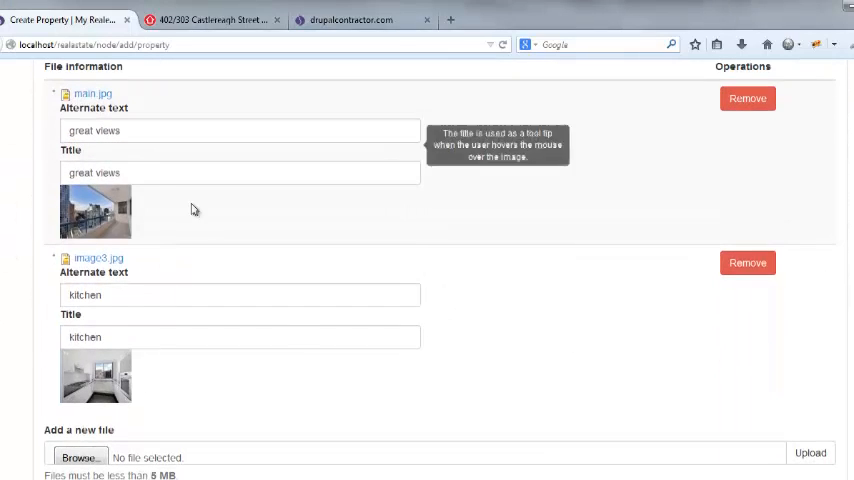
pyautogui.scroll(-3)
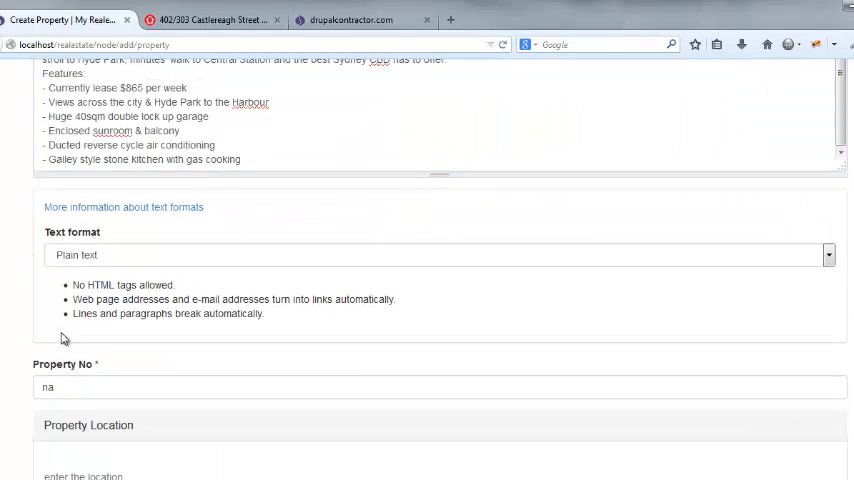
pyautogui.scroll(-3)
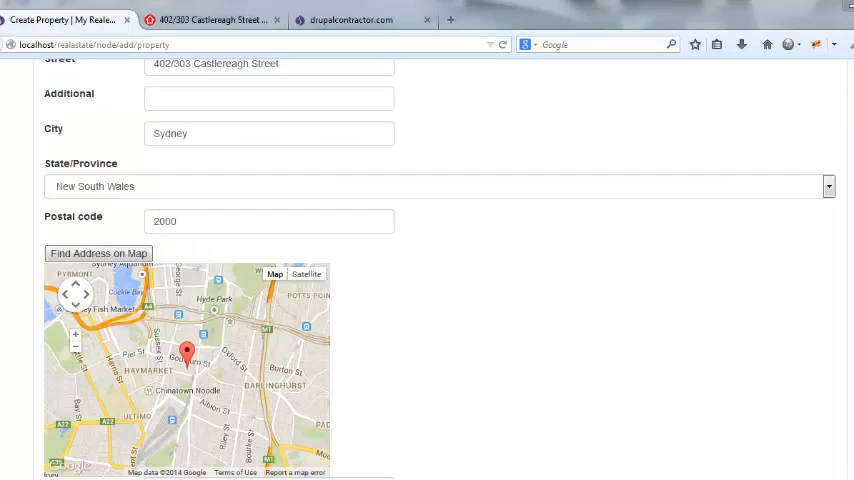
pyautogui.moveTo(536, 372)
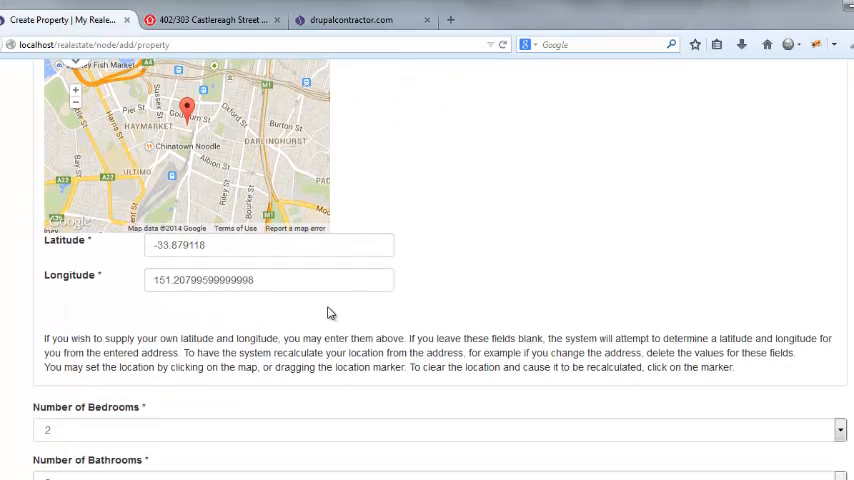
pyautogui.scroll(-3)
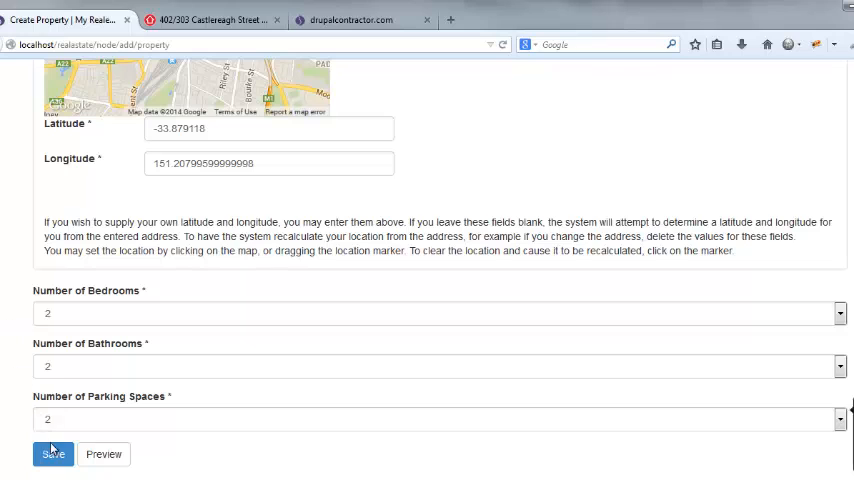
pyautogui.click(52, 454)
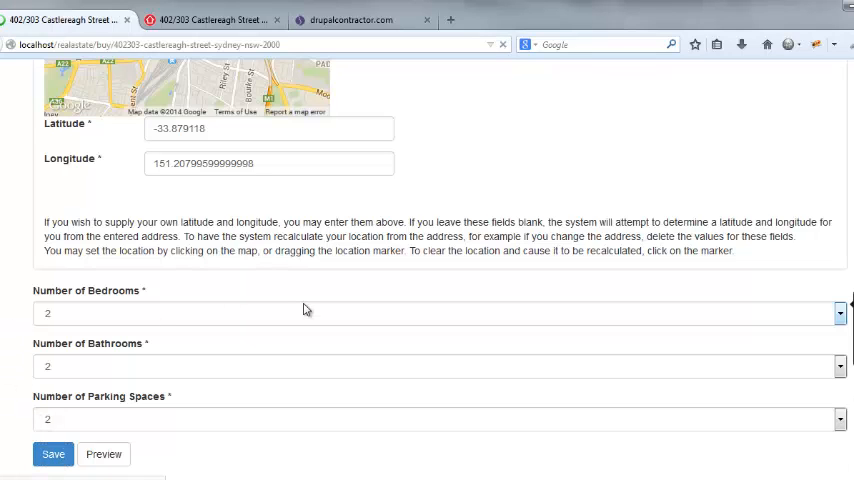
# - Review the new 402/303 Castlereagh Street page: description, price 399 000, features and agent contact
pyautogui.click(52, 454)
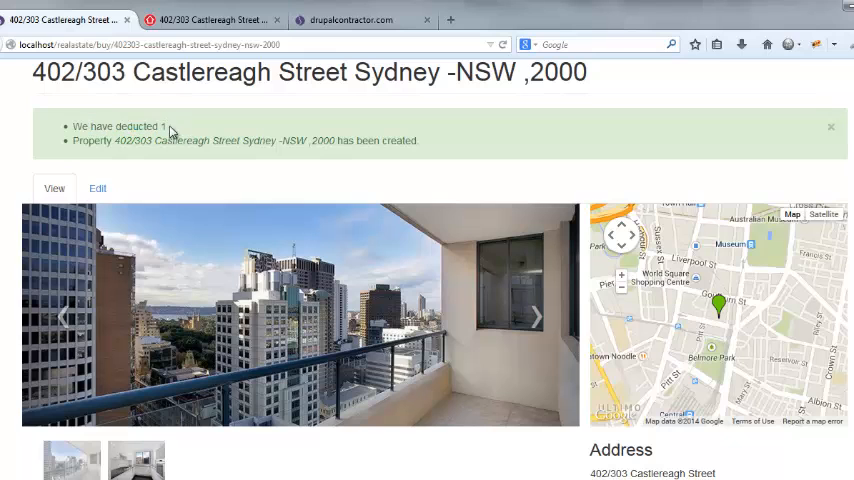
pyautogui.click(536, 316)
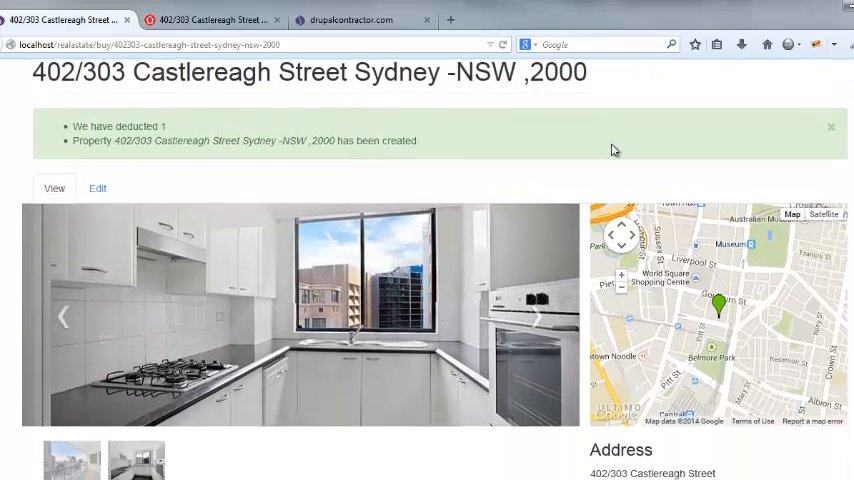
pyautogui.scroll(-3)
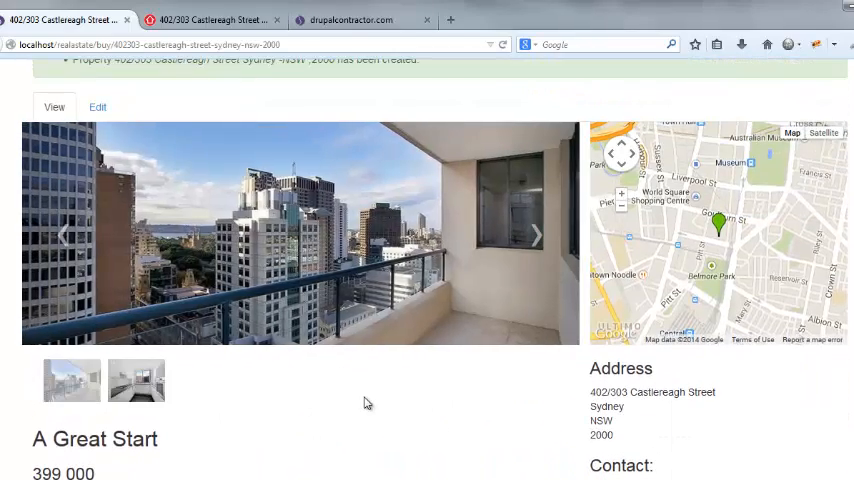
pyautogui.scroll(-3)
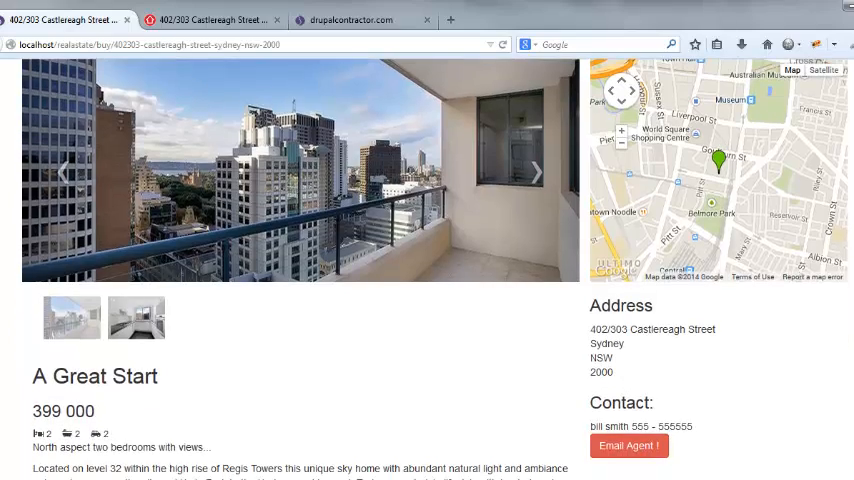
pyautogui.scroll(-3)
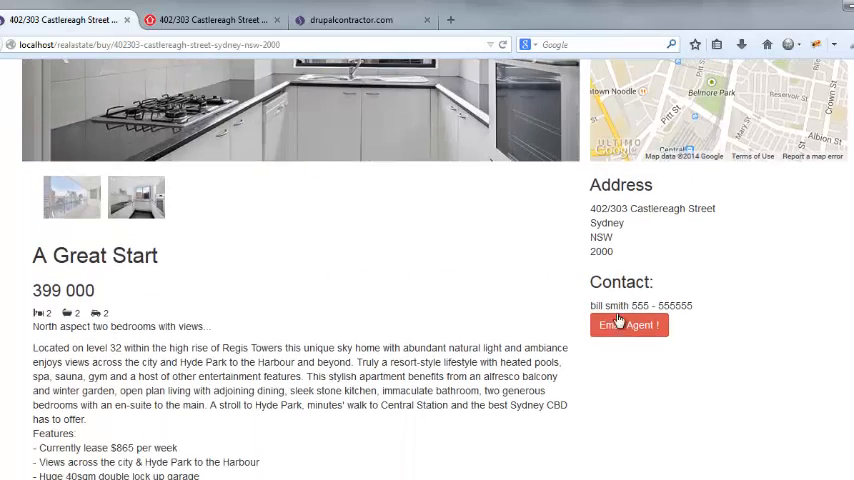
# - View the Email Agent contact form, then return to the top of the listing
pyautogui.click(628, 324)
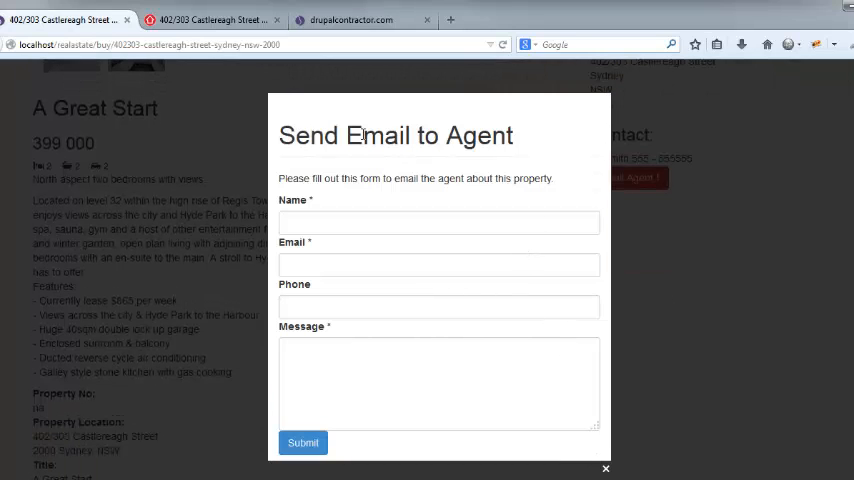
pyautogui.moveTo(606, 470)
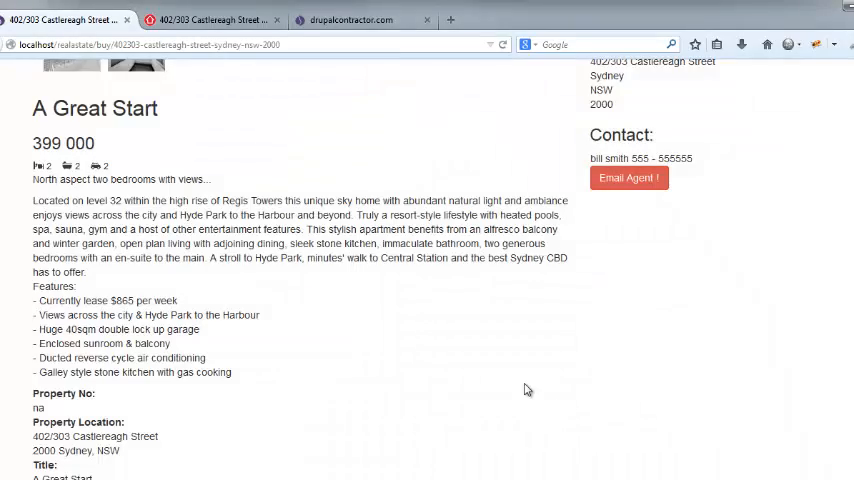
pyautogui.scroll(3)
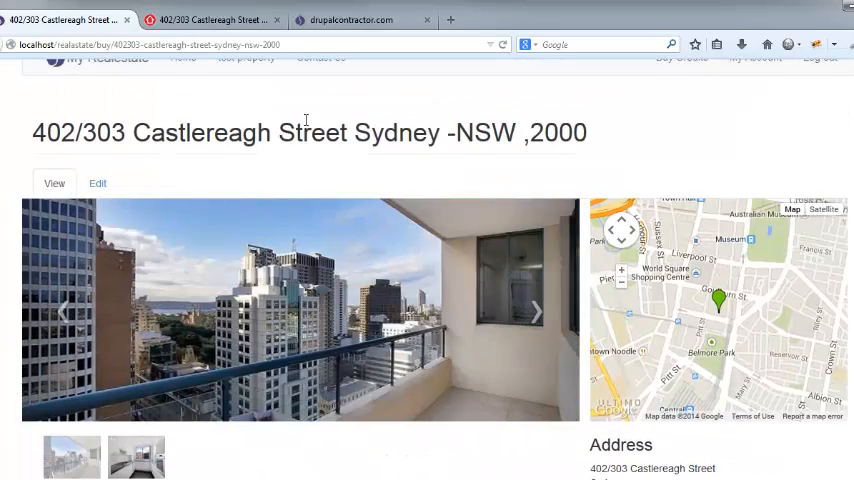
# - On the welcome page, set the search location to Sydney, 2000, NSW
pyautogui.click(184, 78)
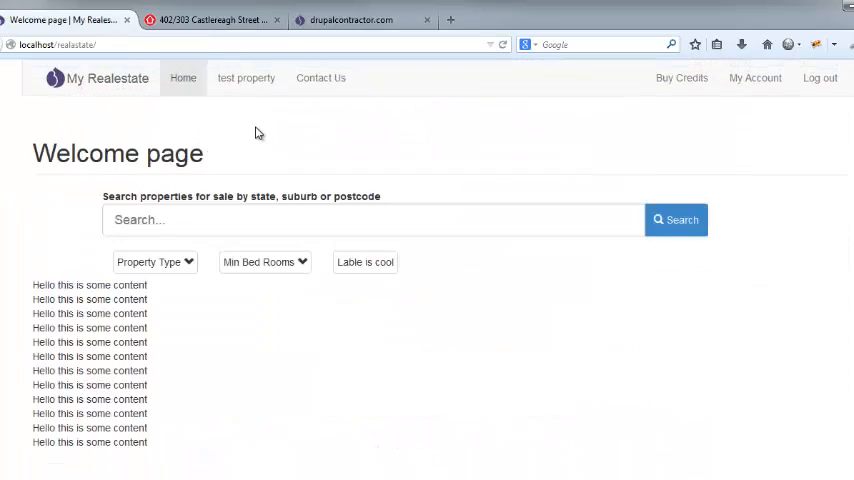
pyautogui.write('syd')
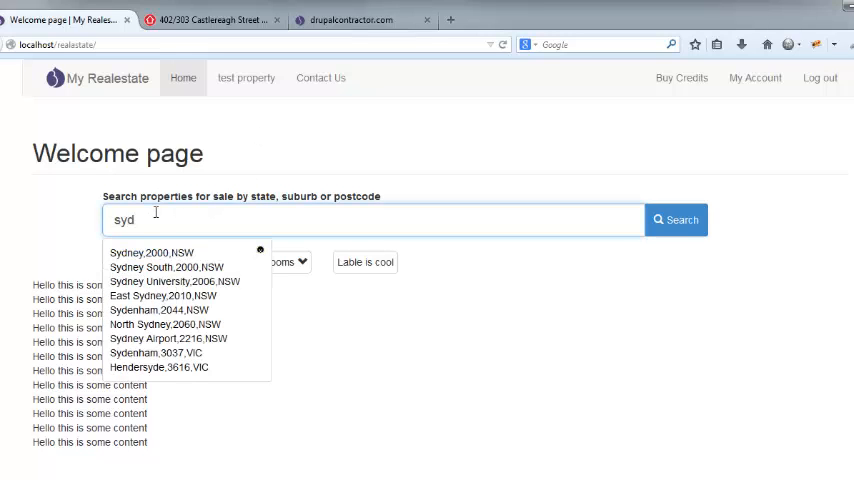
pyautogui.click(152, 252)
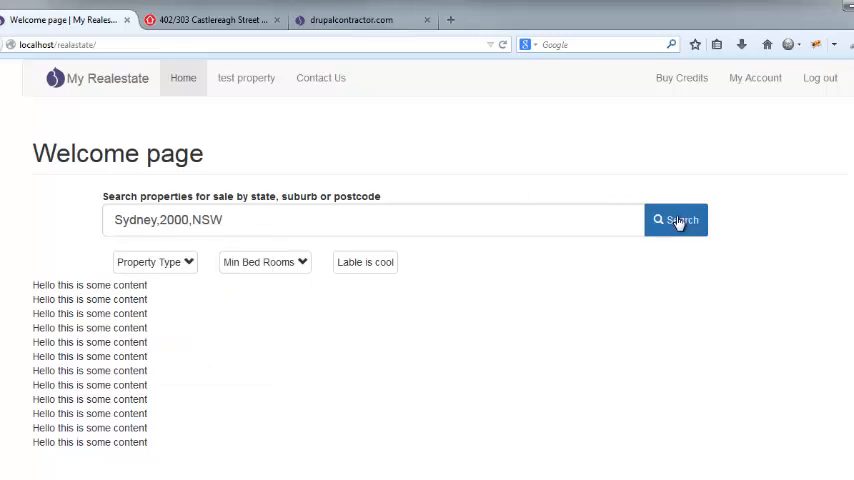
pyautogui.click(264, 262)
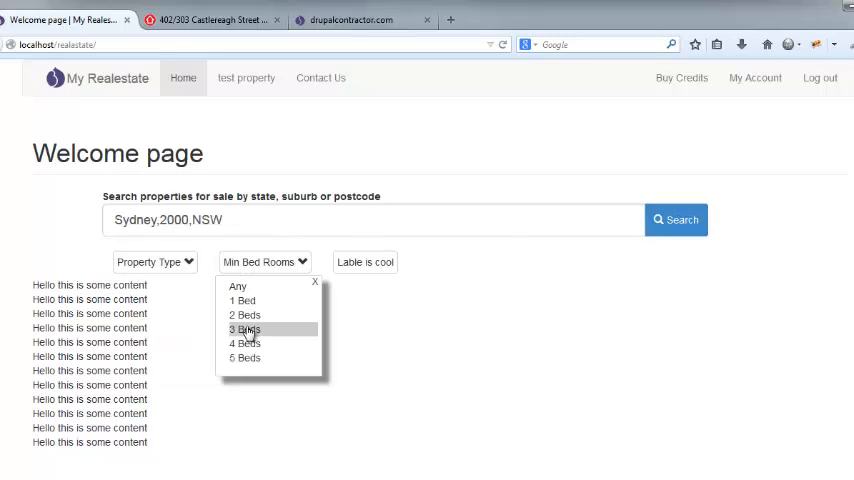
pyautogui.moveTo(244, 316)
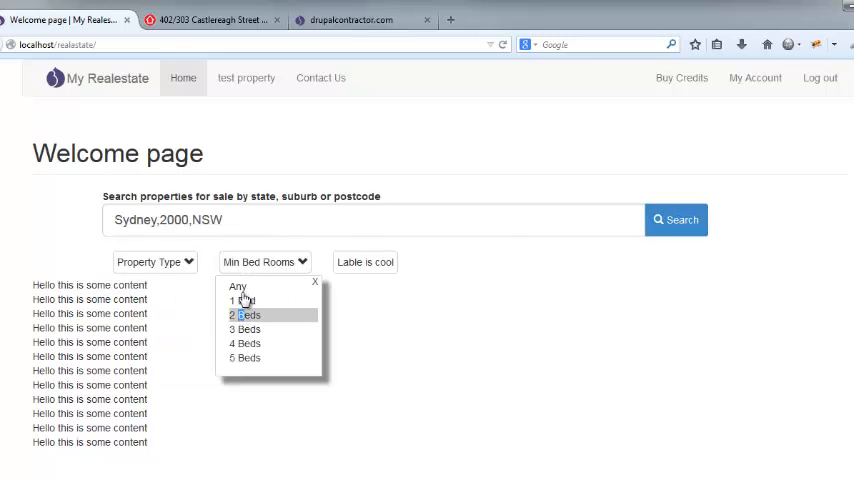
# - Limit Property Type to Apartment & Unit and run the search, finding Castlereagh Street at 399 000
pyautogui.click(154, 260)
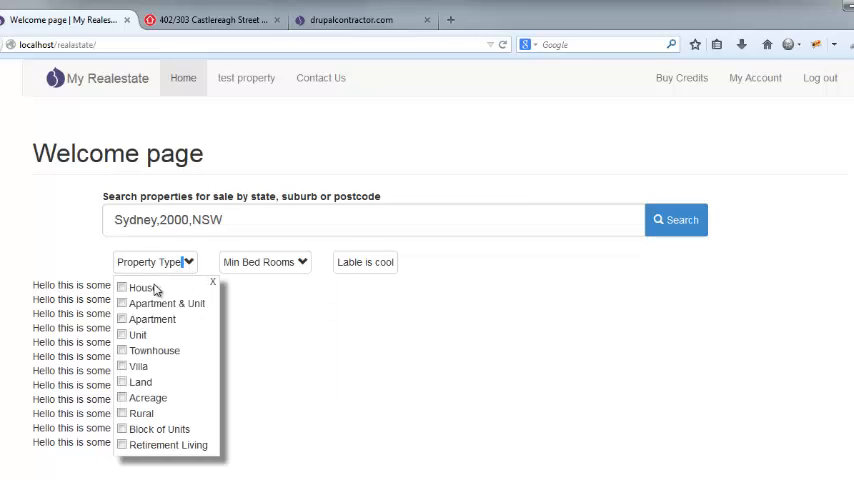
pyautogui.click(120, 302)
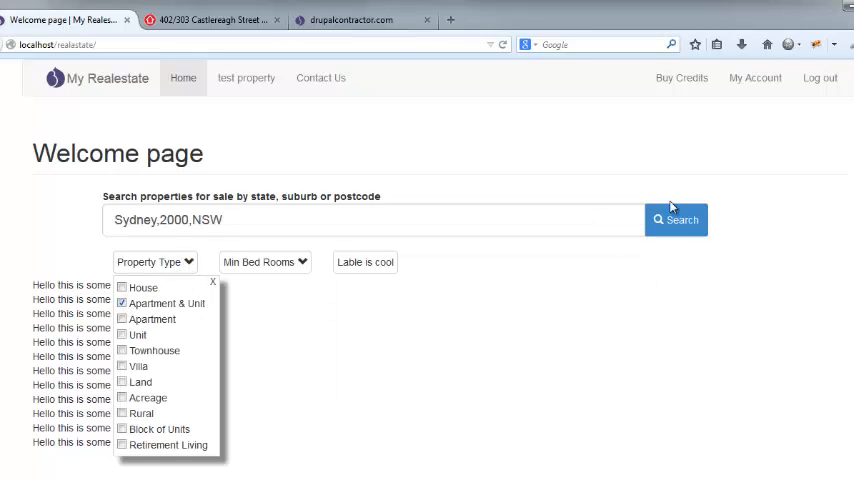
pyautogui.click(676, 220)
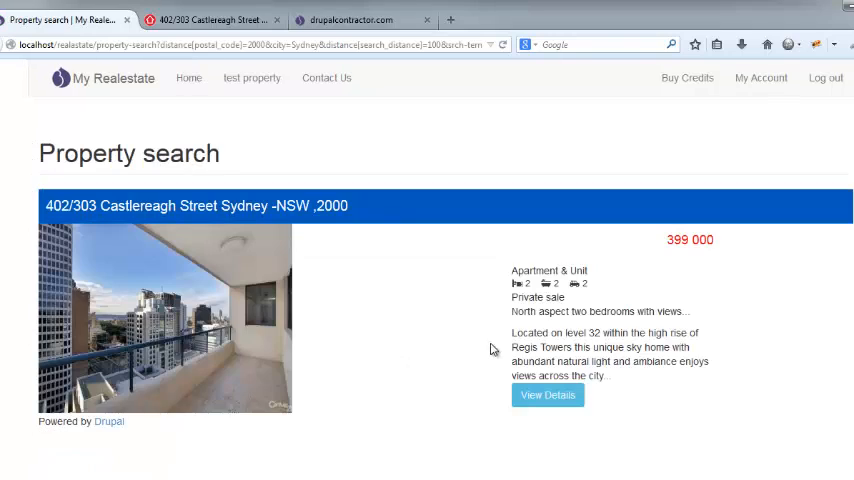
pyautogui.moveTo(644, 208)
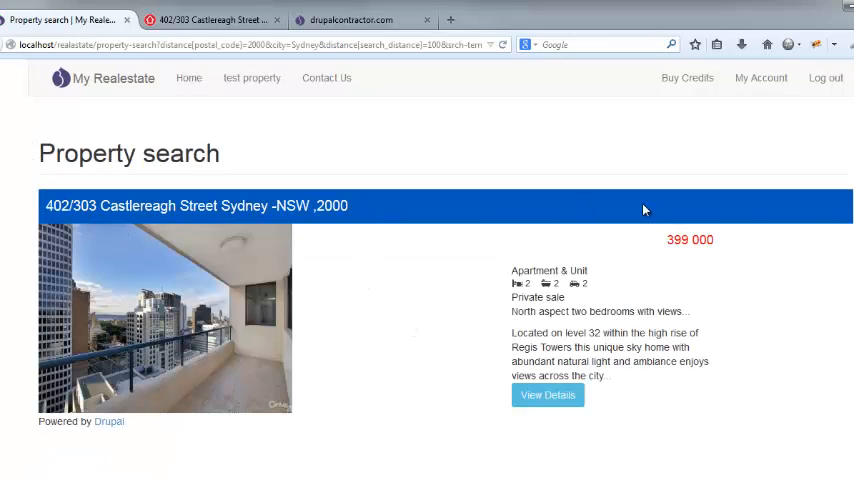
pyautogui.moveTo(352, 208)
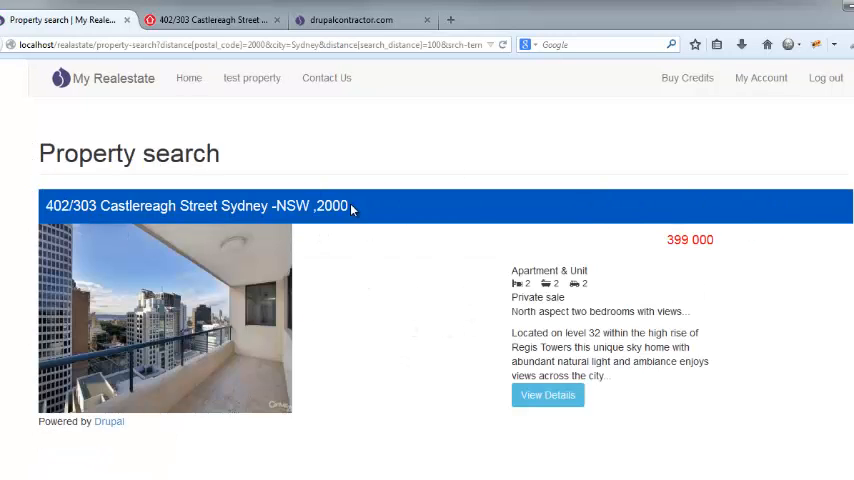
pyautogui.moveTo(784, 204)
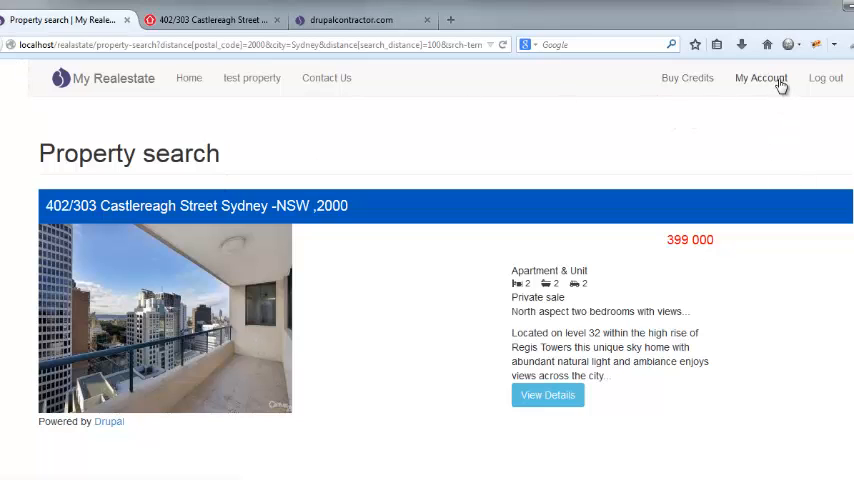
# - Show My Account with the Castlereagh Street property, 0 credits and the credit/deduction history
pyautogui.click(760, 78)
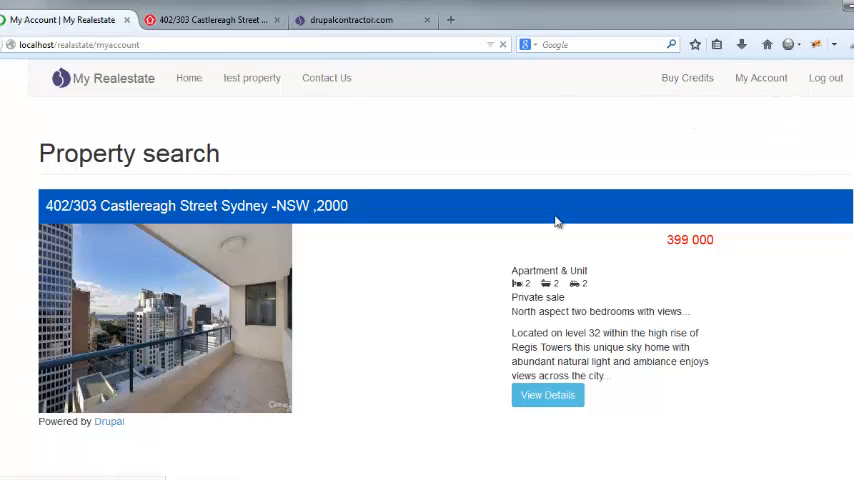
pyautogui.click(760, 78)
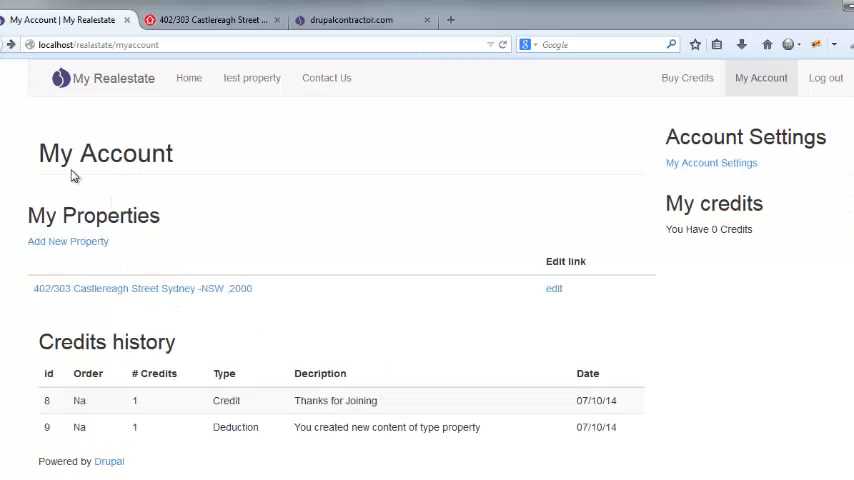
pyautogui.moveTo(268, 336)
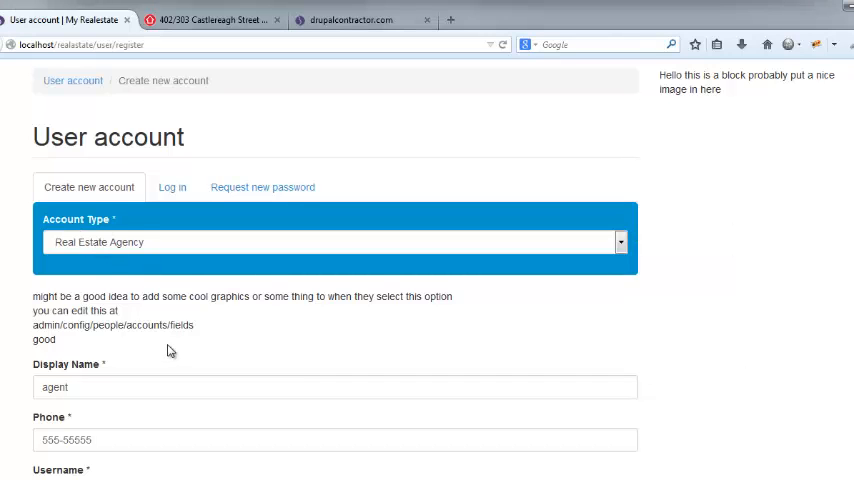
# - Submit the Real Estate Agency registration and view its account page with 5 Agency Trial credits
pyautogui.scroll(-3)
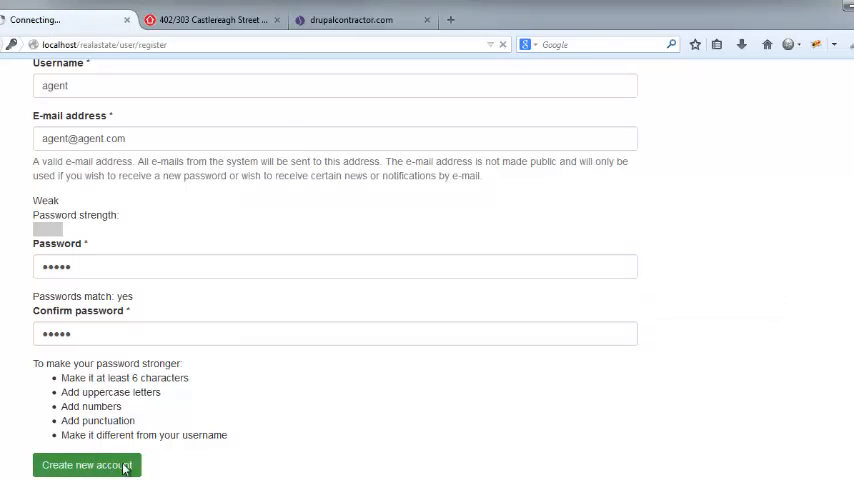
pyautogui.click(88, 464)
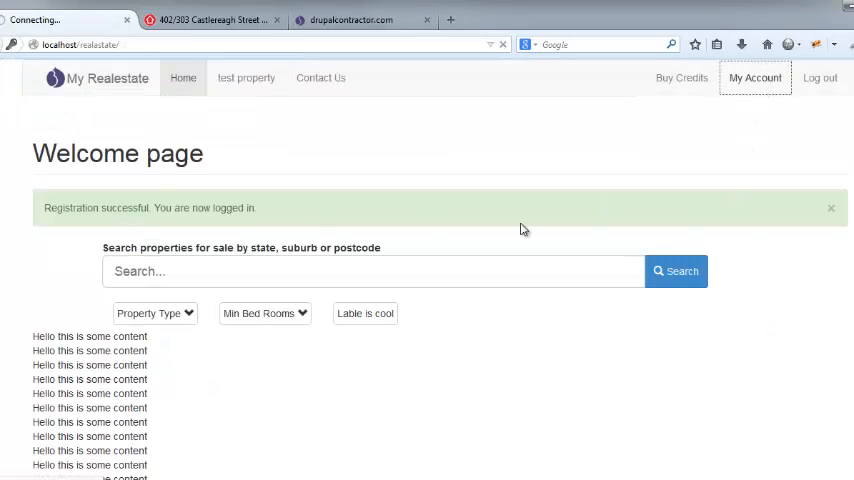
pyautogui.click(756, 78)
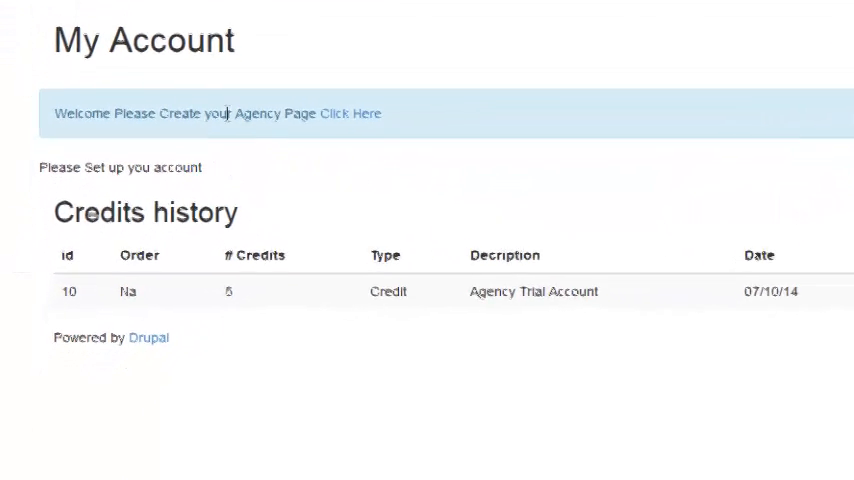
pyautogui.moveTo(56, 98); pyautogui.dragTo(254, 98)
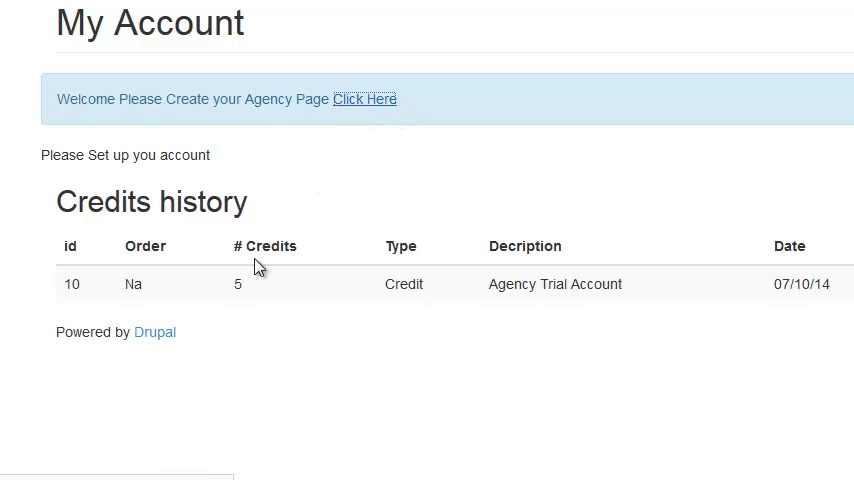
# - Start the butler realty agency page and switch its Display Theme from custom to Black
pyautogui.click(364, 100)
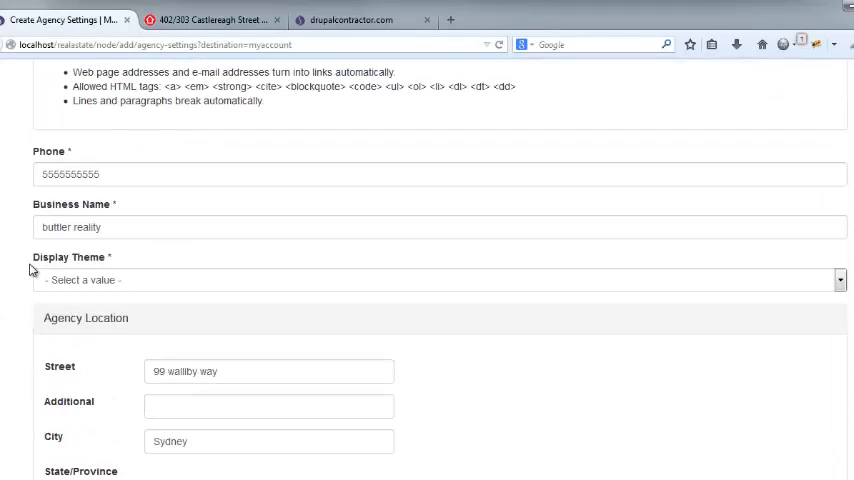
pyautogui.click(436, 280)
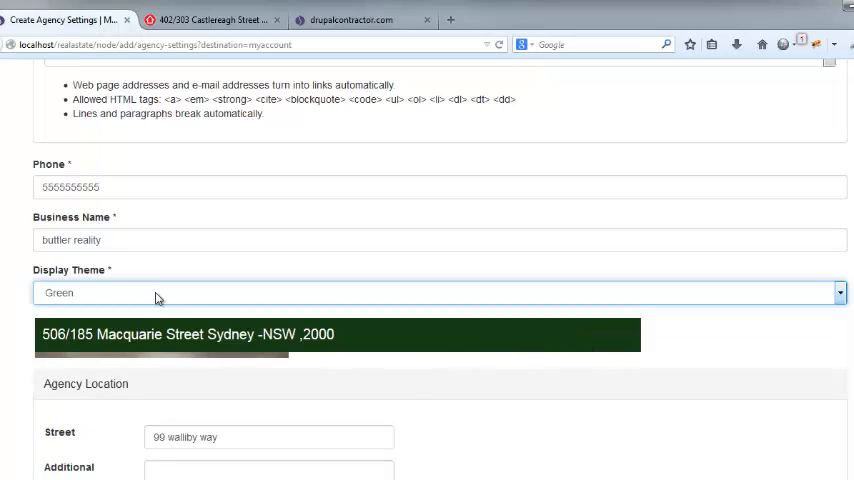
pyautogui.click(436, 292)
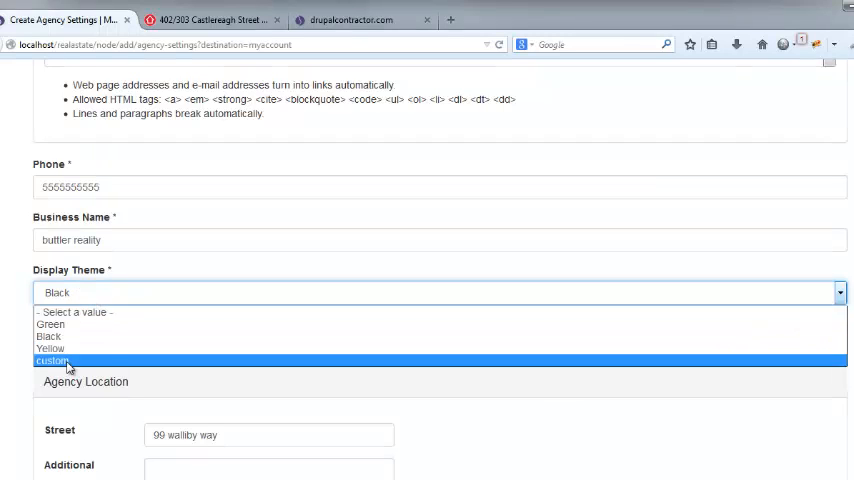
pyautogui.click(52, 360)
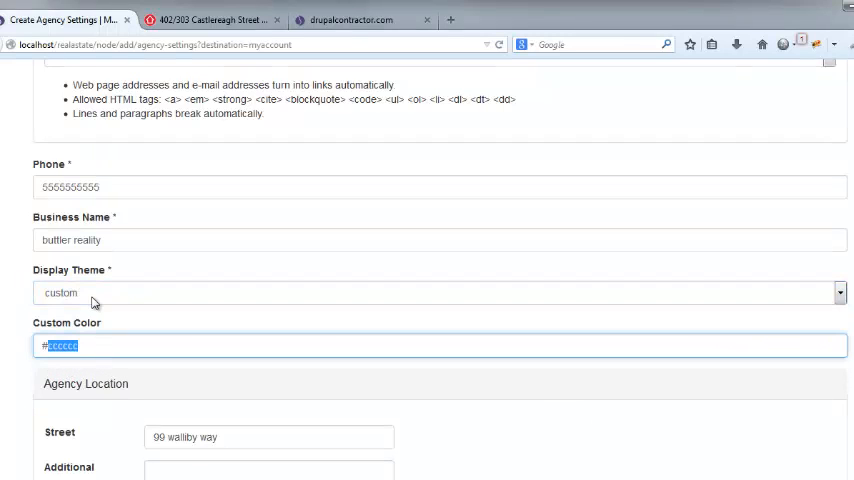
pyautogui.click(436, 292)
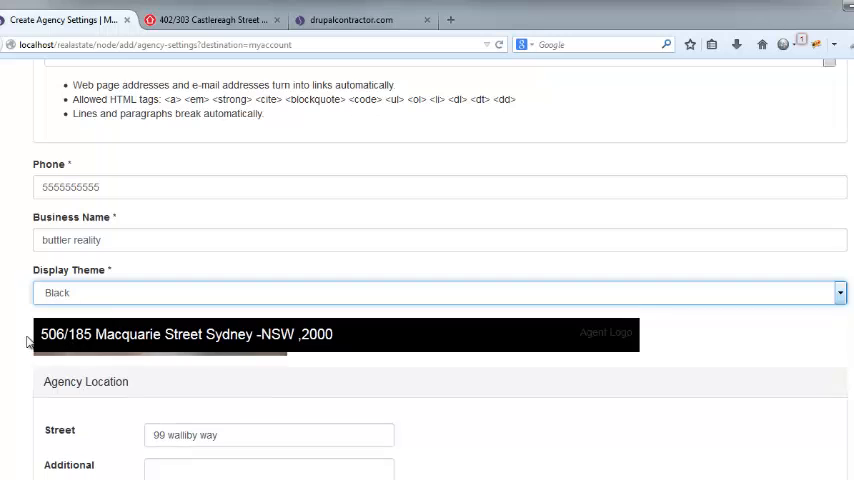
pyautogui.scroll(-3)
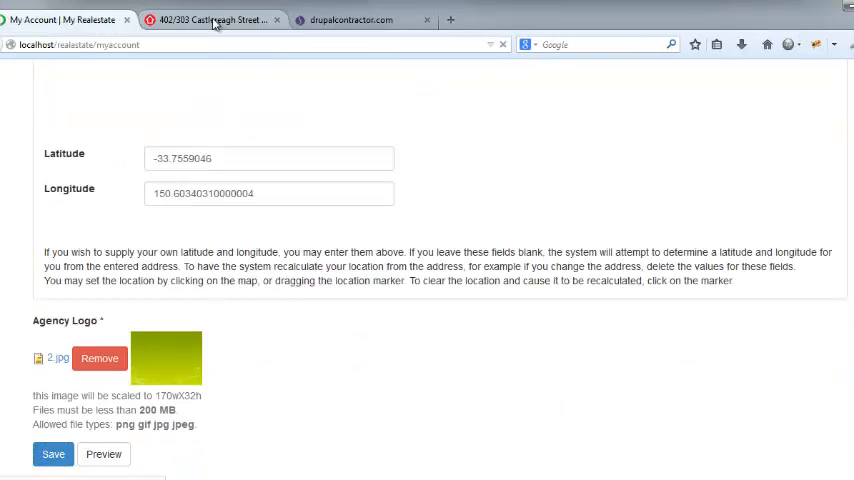
# - Save the agency settings and create an agent 'test agent' with name, phone and email
pyautogui.click(52, 454)
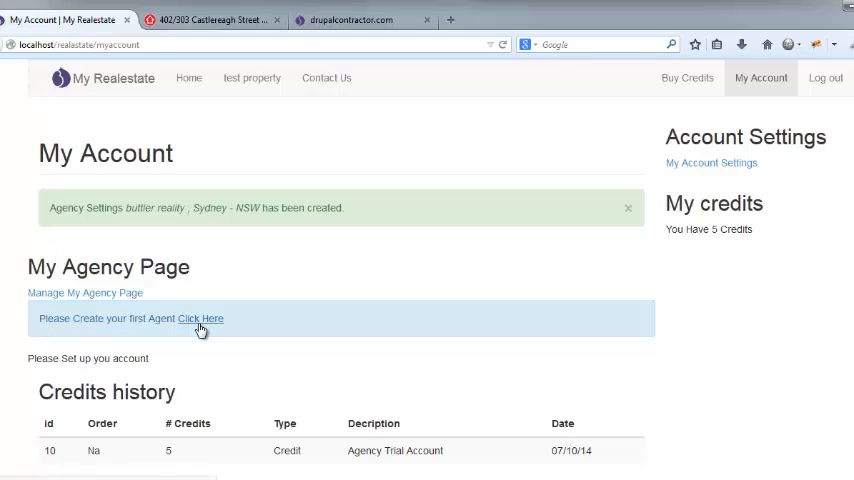
pyautogui.click(200, 318)
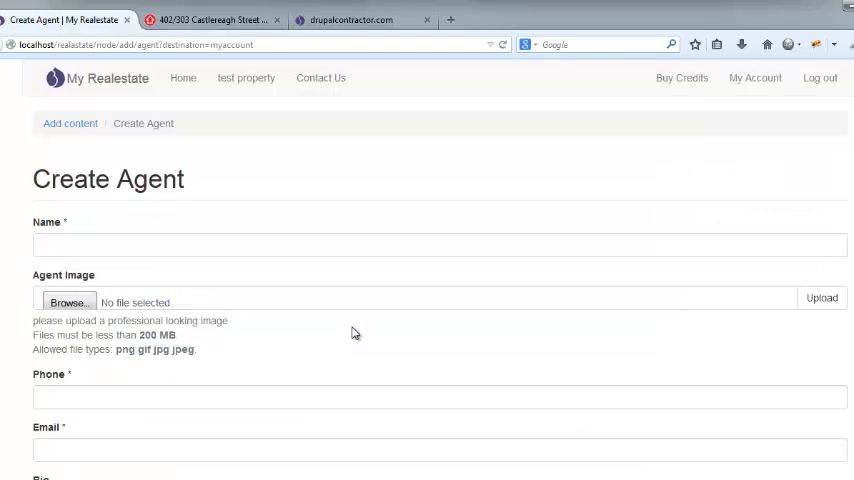
pyautogui.scroll(-3)
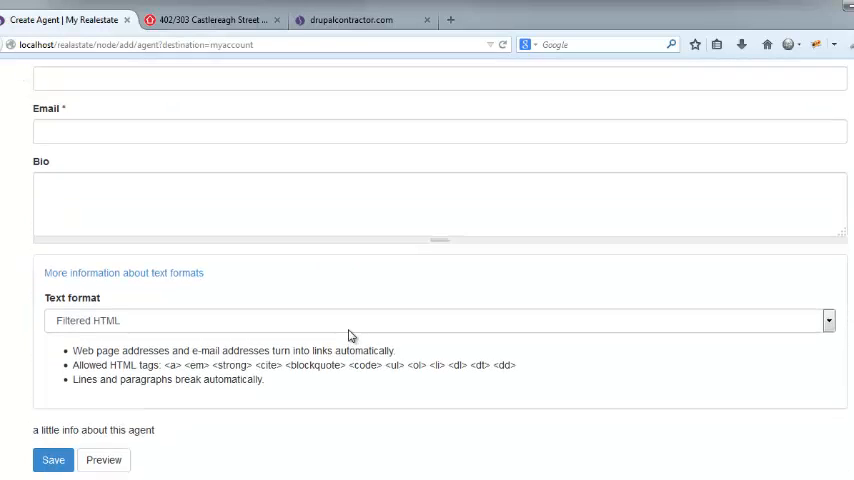
pyautogui.scroll(-3)
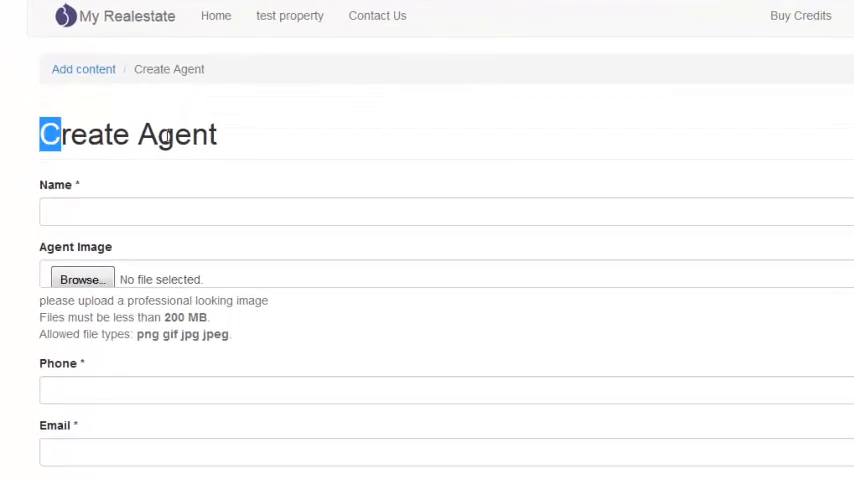
pyautogui.scroll(-3)
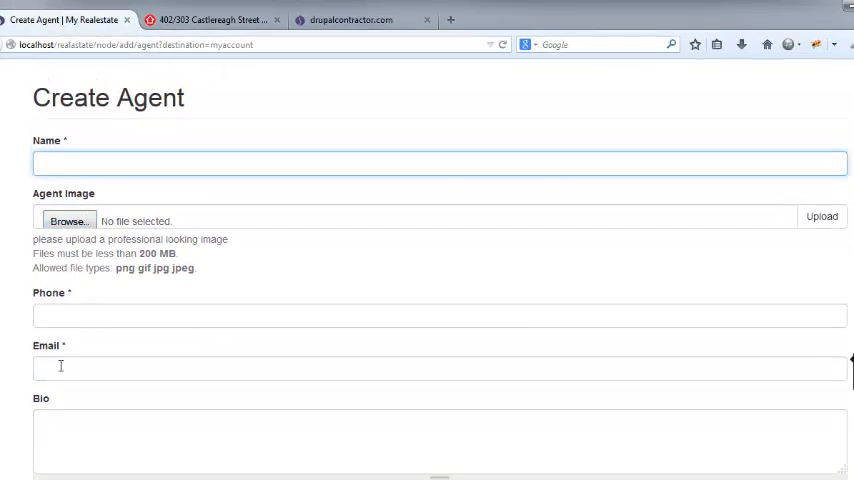
pyautogui.scroll(-3)
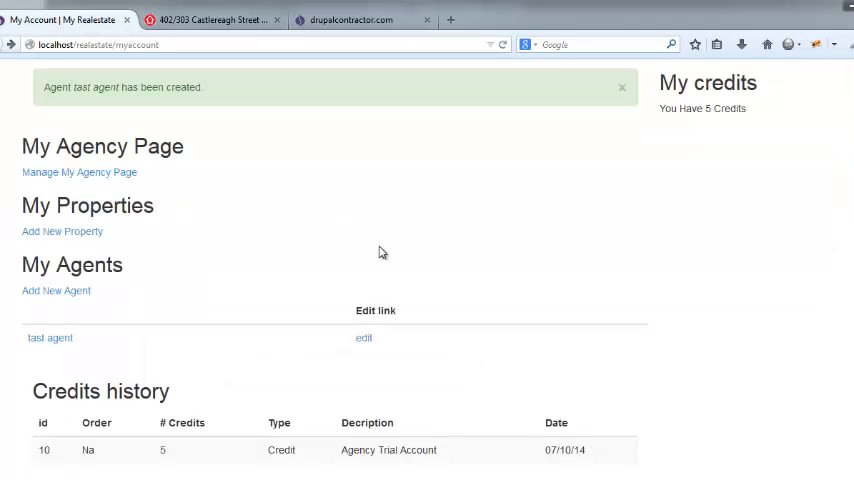
pyautogui.moveTo(356, 184)
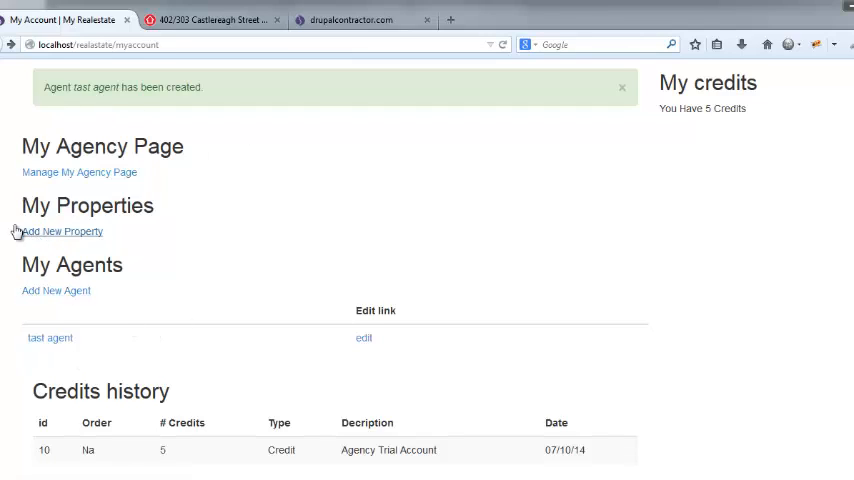
# - Start a new property from My Account and choose its agent in the Select Agent field
pyautogui.click(62, 232)
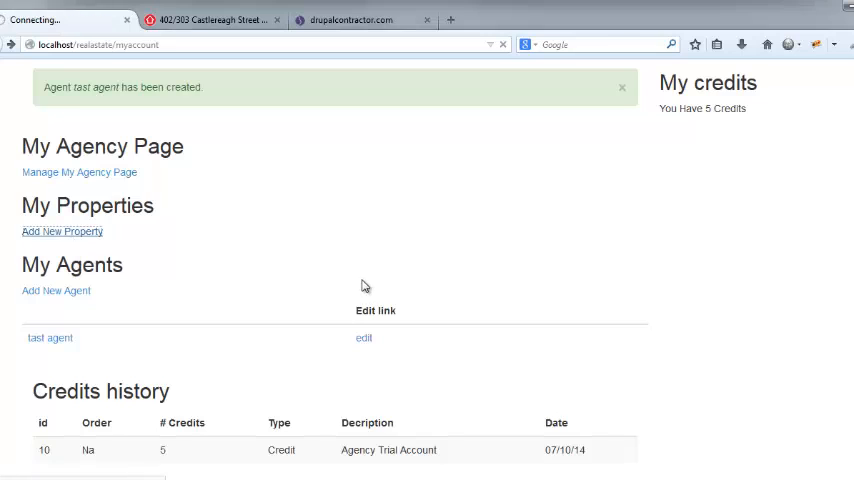
pyautogui.click(62, 232)
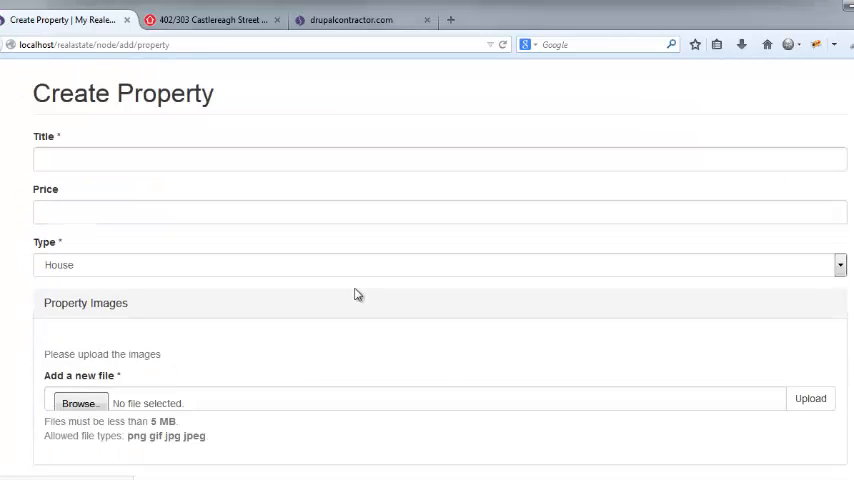
pyautogui.scroll(-3)
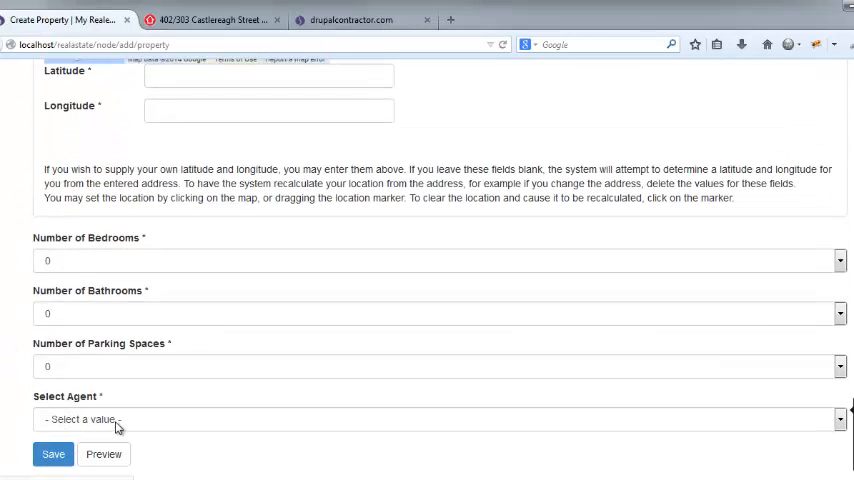
pyautogui.click(436, 420)
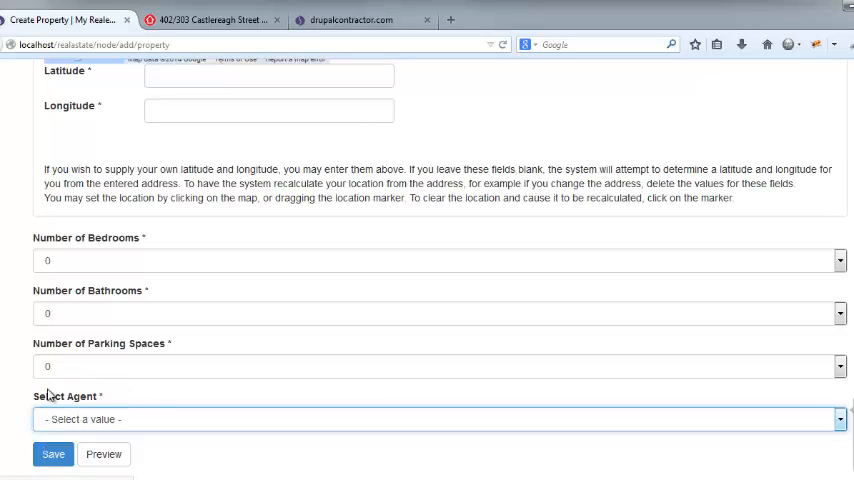
pyautogui.click(438, 420)
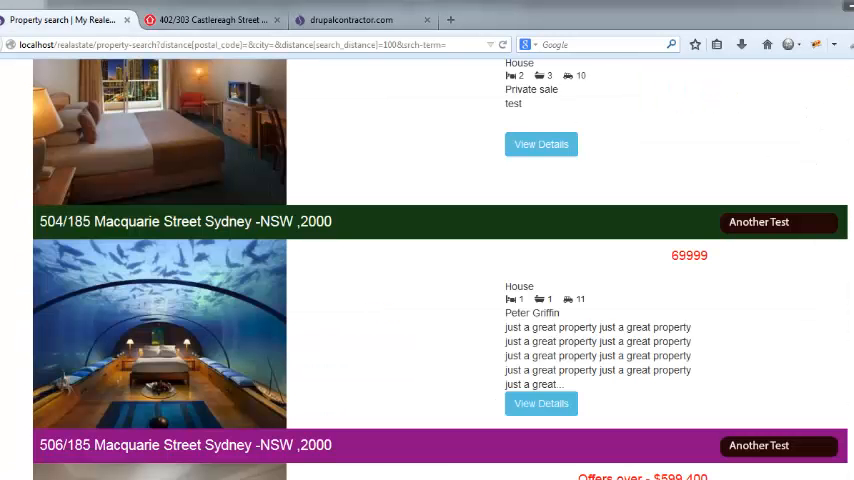
pyautogui.moveTo(644, 244)
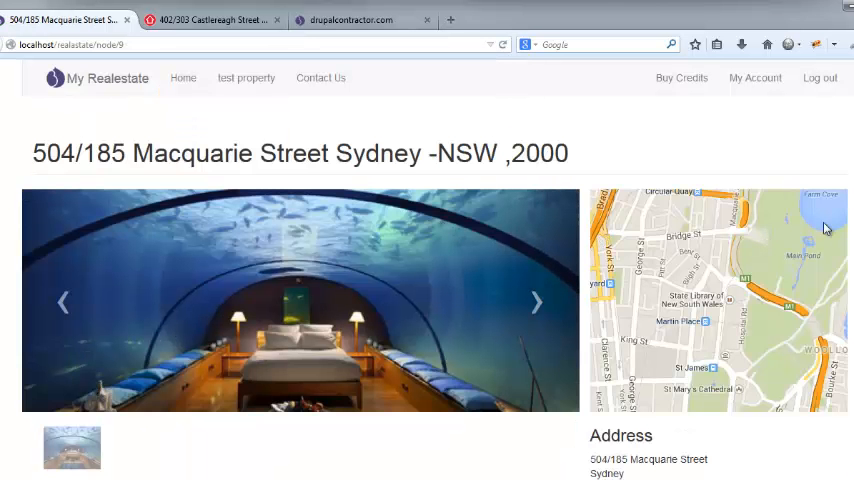
# - From the 504/185 Macquarie Street listing visit the Test agency page, then return to the welcome page
pyautogui.scroll(-3)
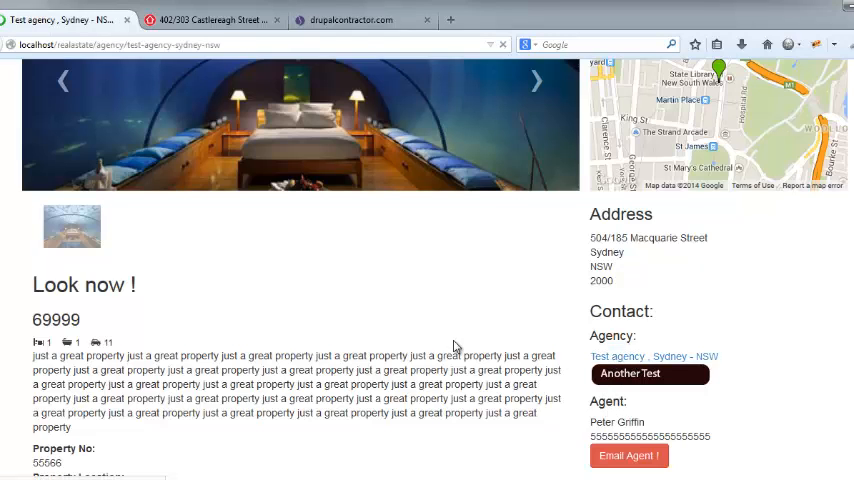
pyautogui.click(652, 356)
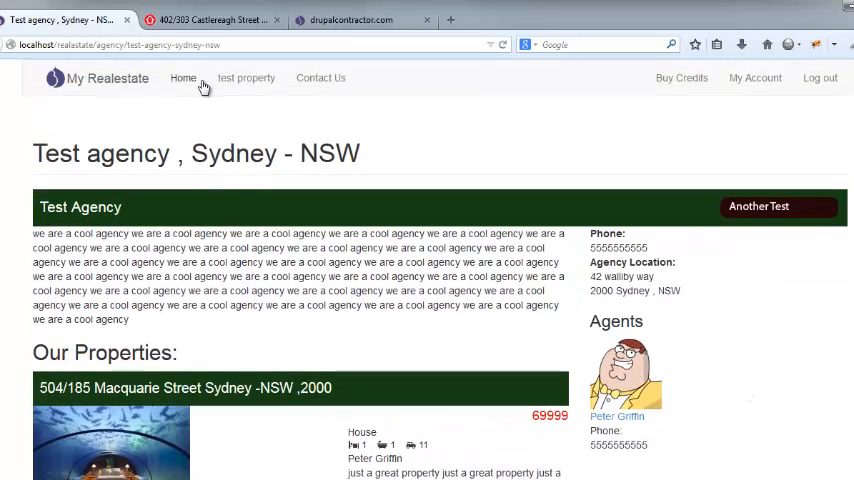
pyautogui.click(320, 78)
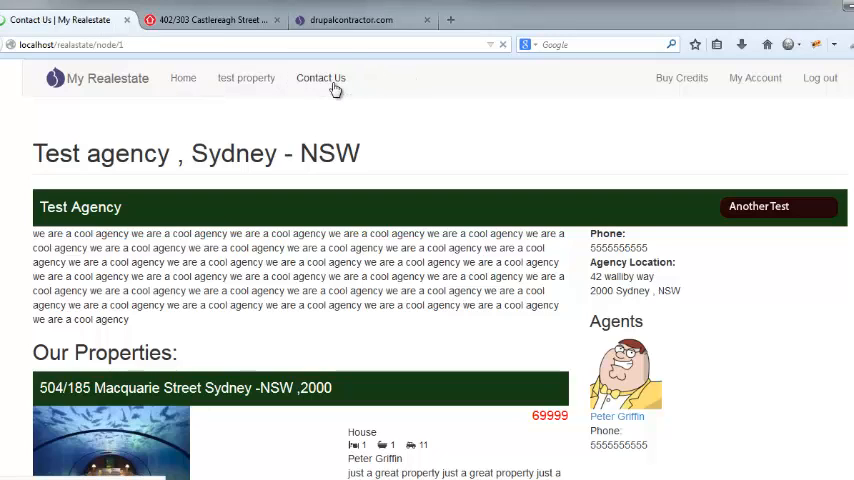
pyautogui.click(320, 78)
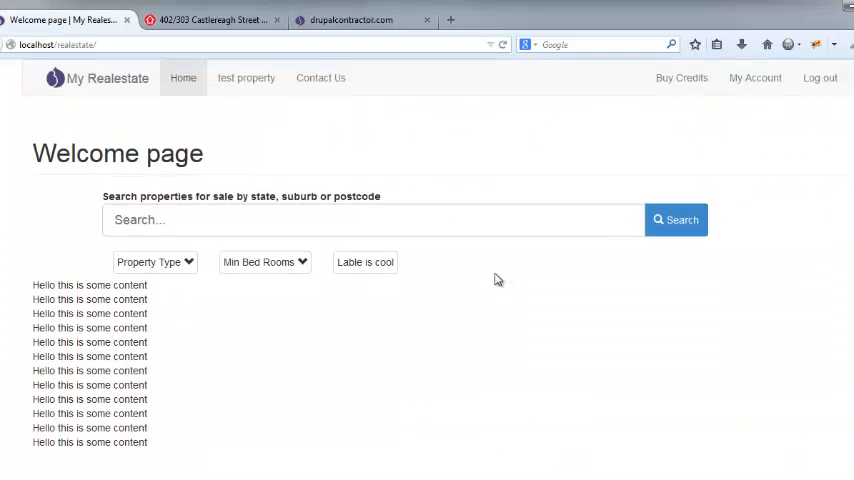
pyautogui.moveTo(372, 190)
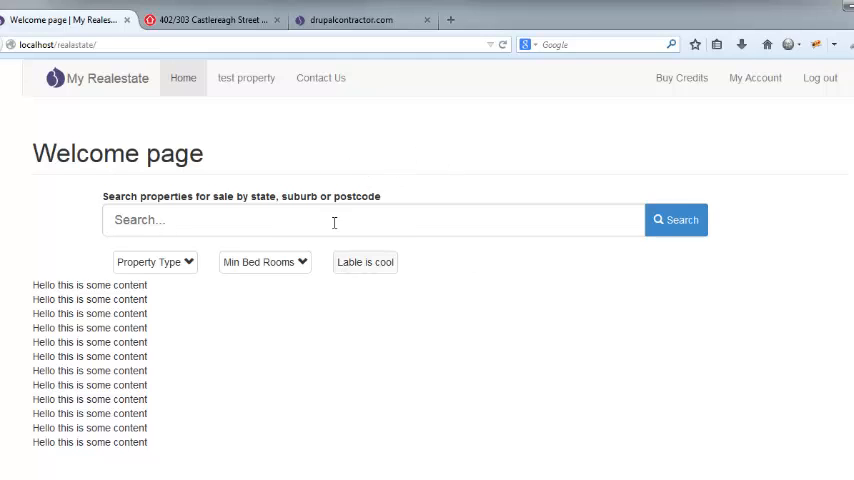
pyautogui.moveTo(600, 200)
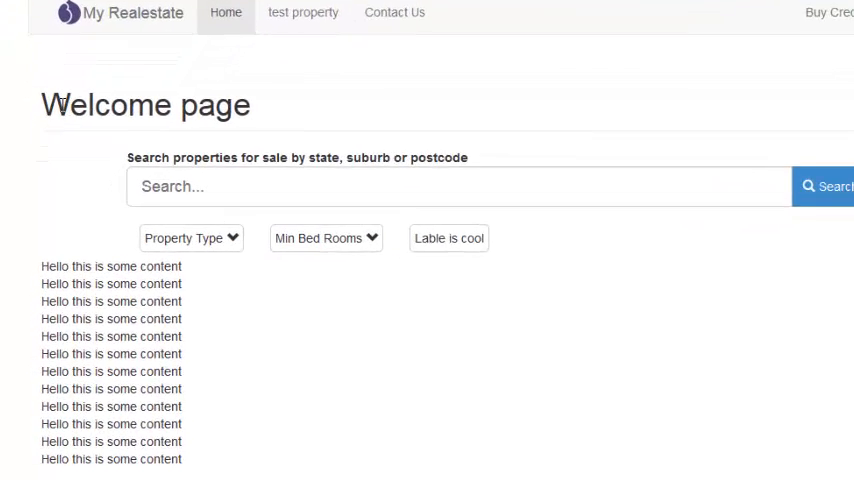
pyautogui.scroll(-3)
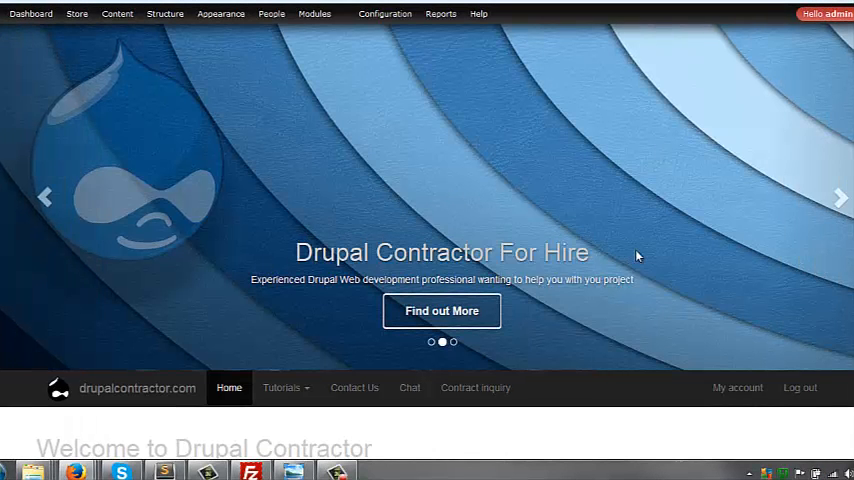
pyautogui.moveTo(148, 128)
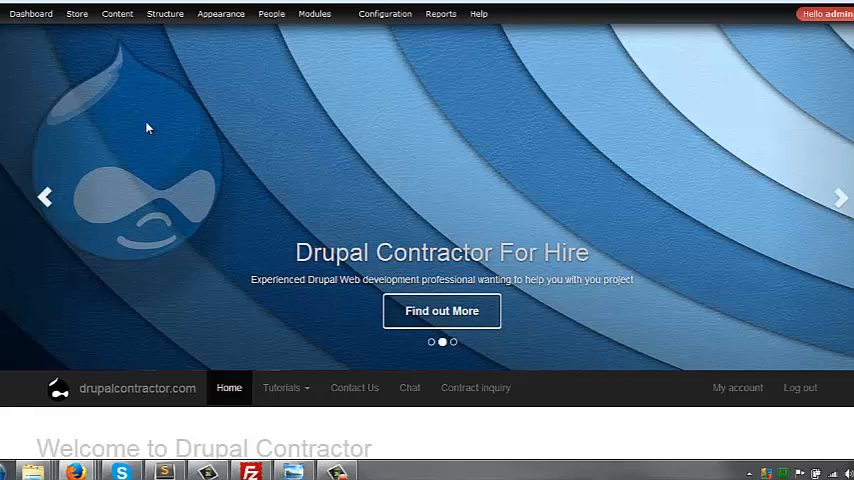
# - Browse the drupalcontractor.com banner slideshow and the Tutorials categories
pyautogui.click(840, 196)
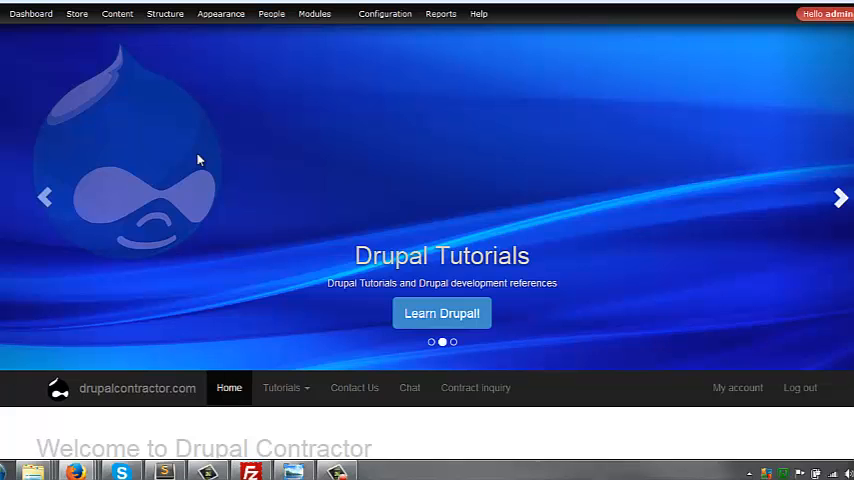
pyautogui.scroll(-3)
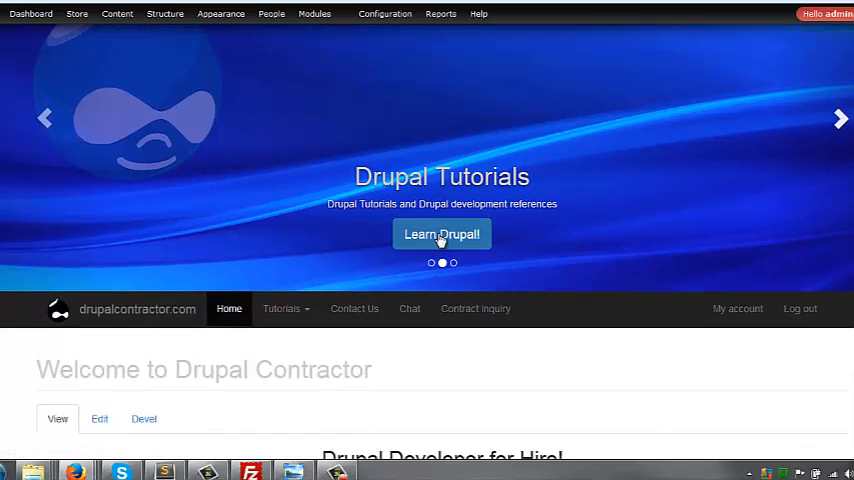
pyautogui.click(282, 308)
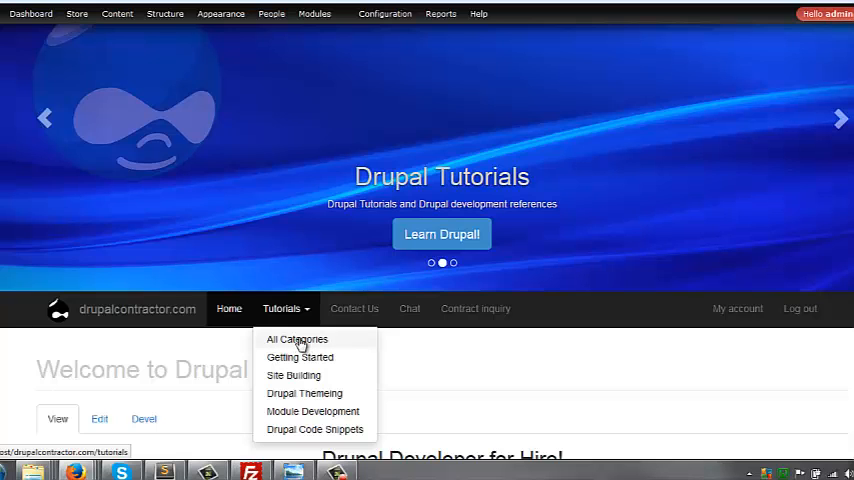
pyautogui.moveTo(316, 428)
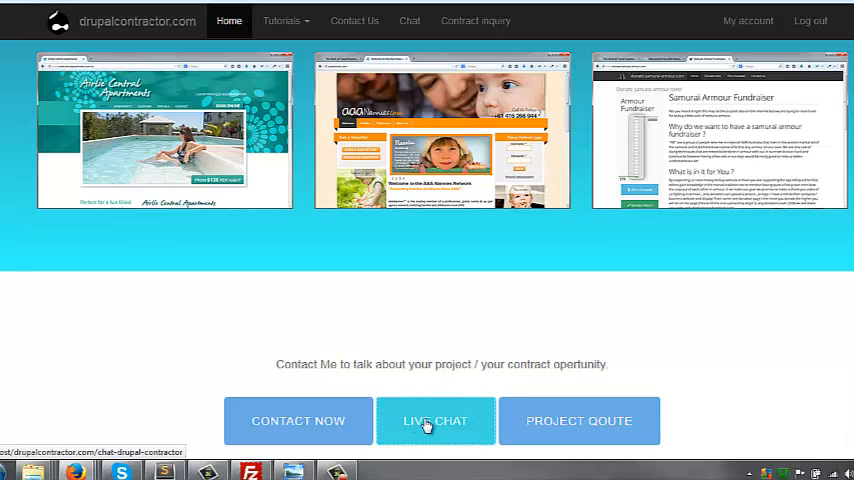
# - Go to the LIVE CHAT page and start a live chat session with Go Live!
pyautogui.click(436, 420)
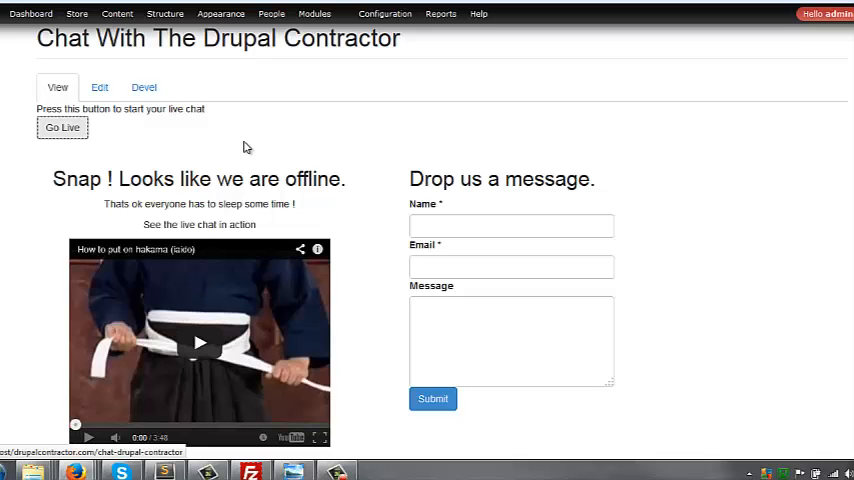
pyautogui.click(62, 128)
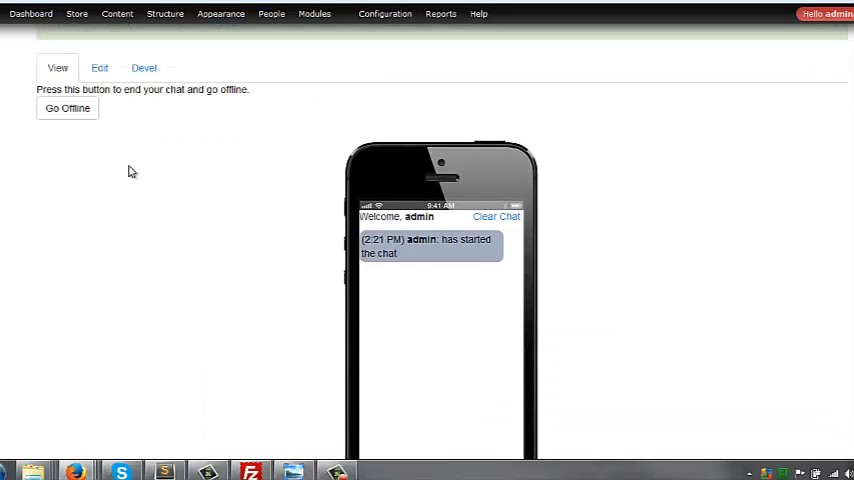